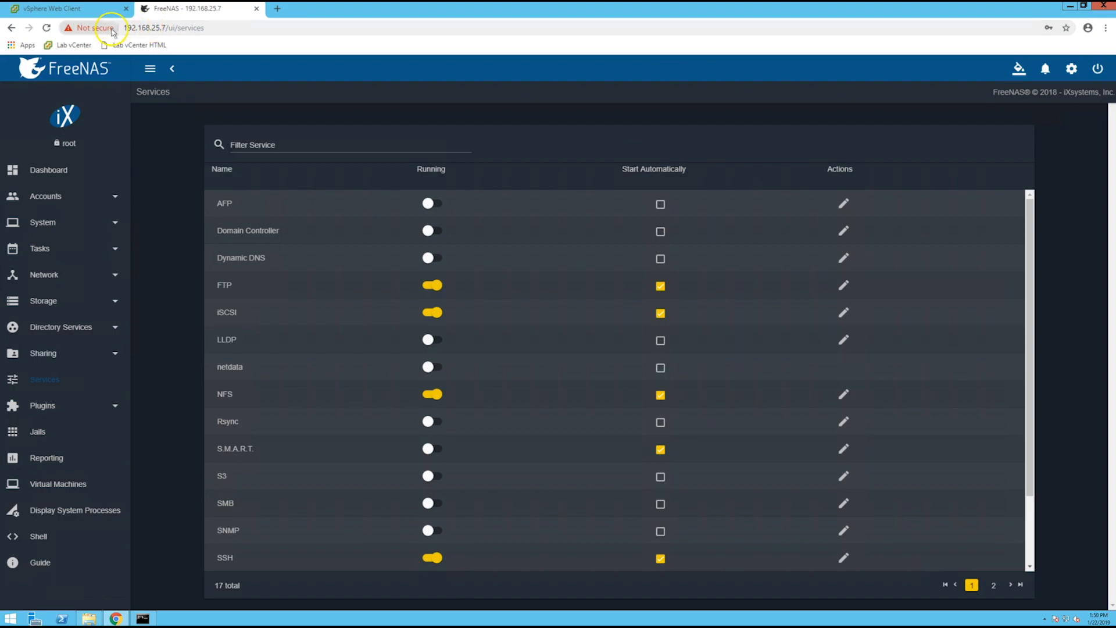
{"action": "mouse_move", "coordinate": [34, 382]}
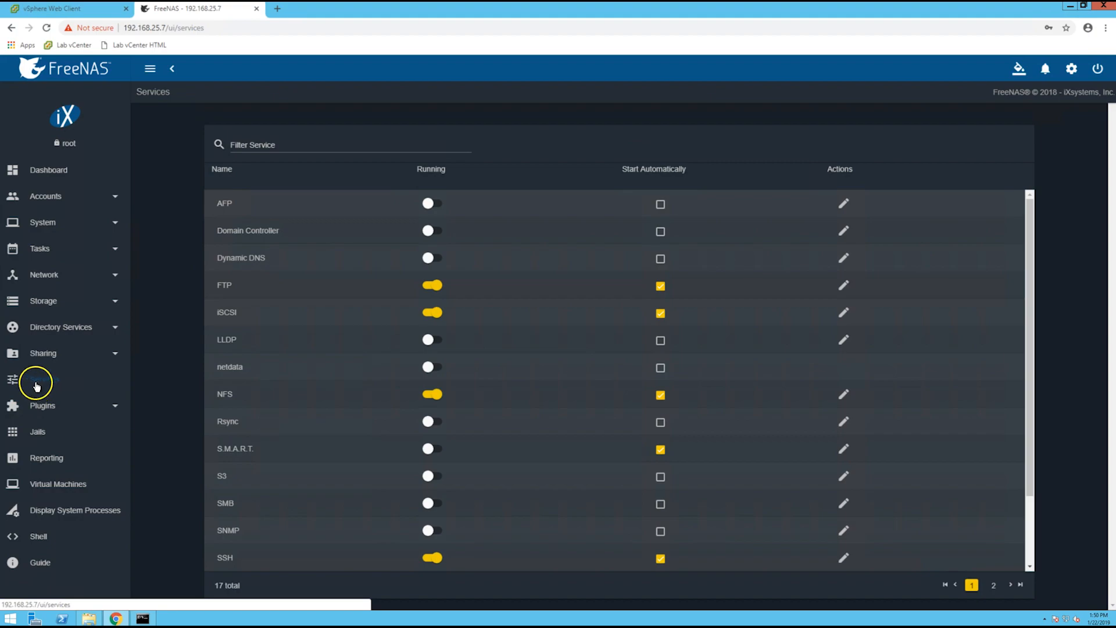
{"action": "mouse_move", "coordinate": [54, 381]}
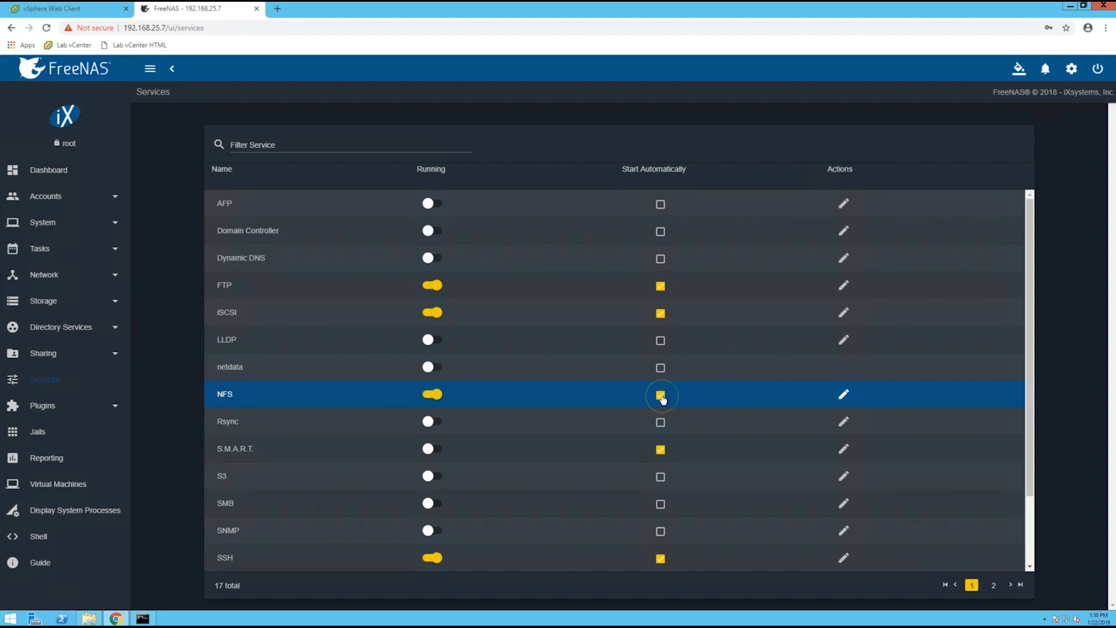
- Show the Storage Disks list with seven disks, da4 in NFS1, da5 in NFS2 and unused da6
{"action": "left_click", "coordinate": [661, 394]}
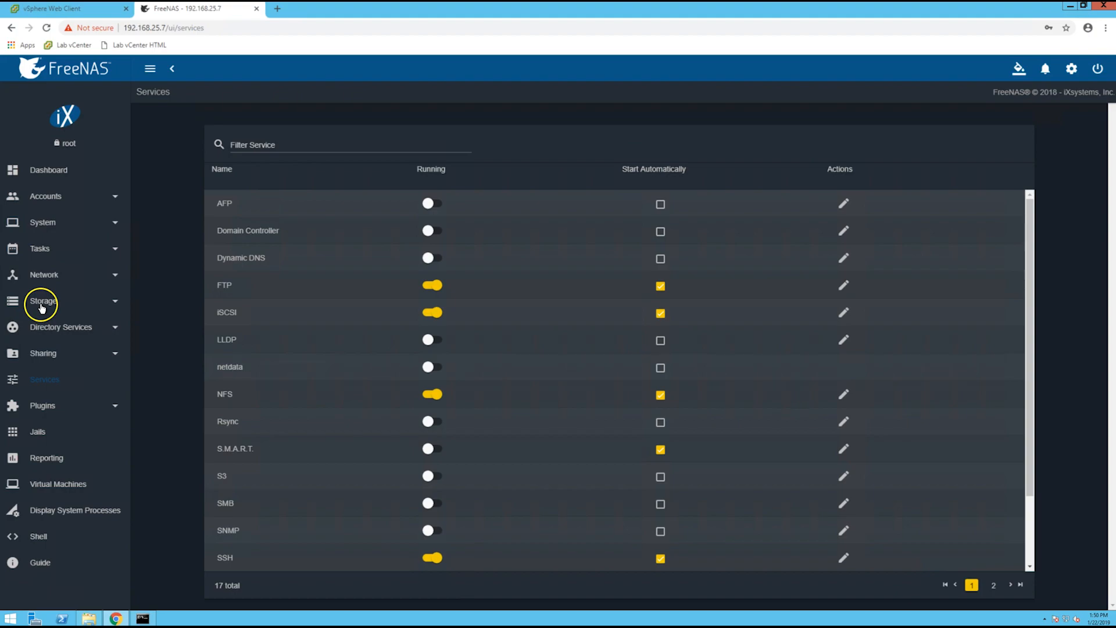
{"action": "left_click", "coordinate": [42, 300]}
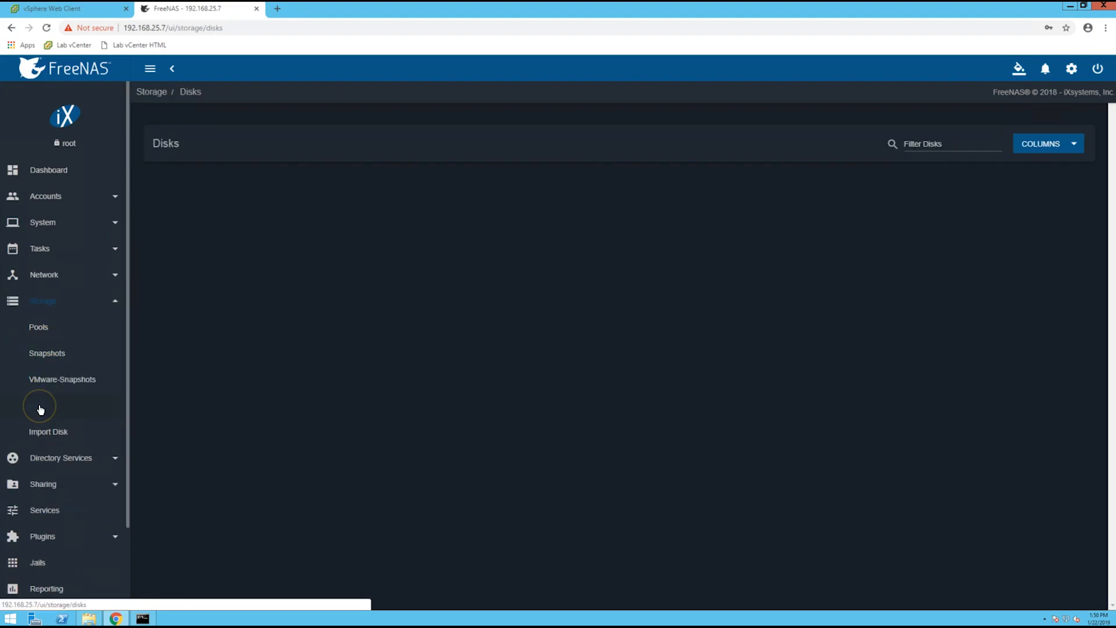
{"action": "left_click", "coordinate": [38, 405]}
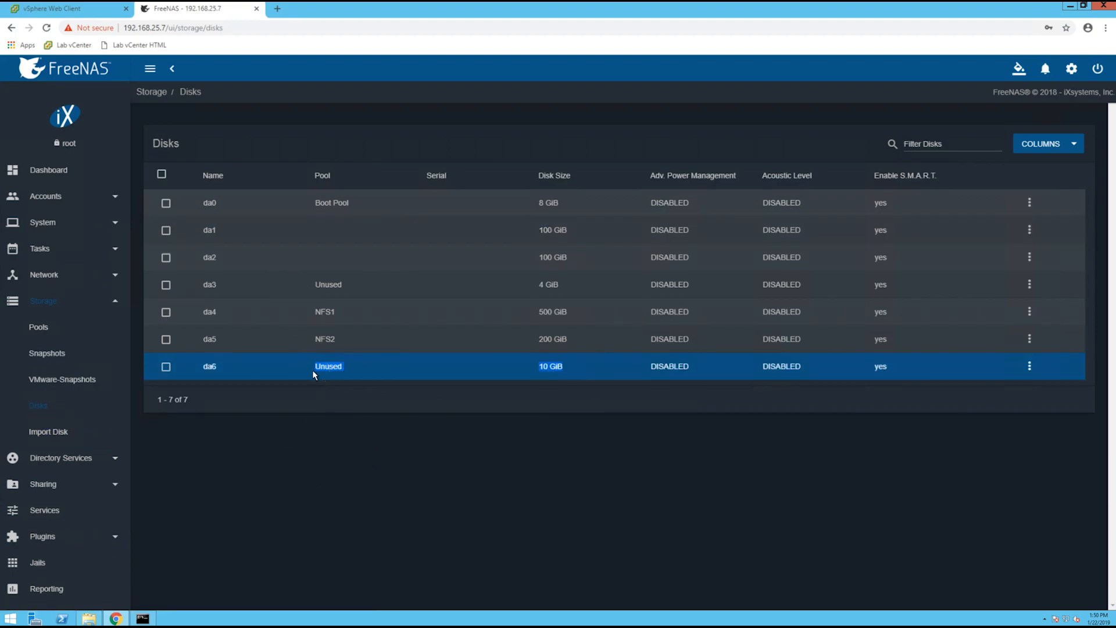
{"action": "left_click", "coordinate": [340, 338]}
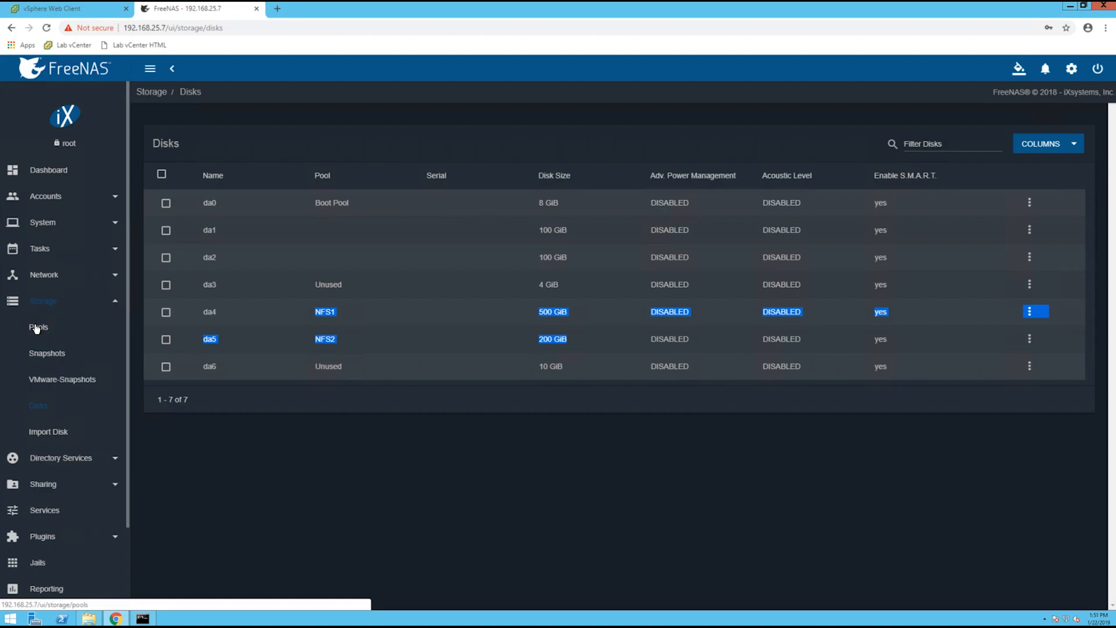
- From the Pools list, begin adding a pool with 'Create new pool' selected
{"action": "left_click", "coordinate": [37, 327]}
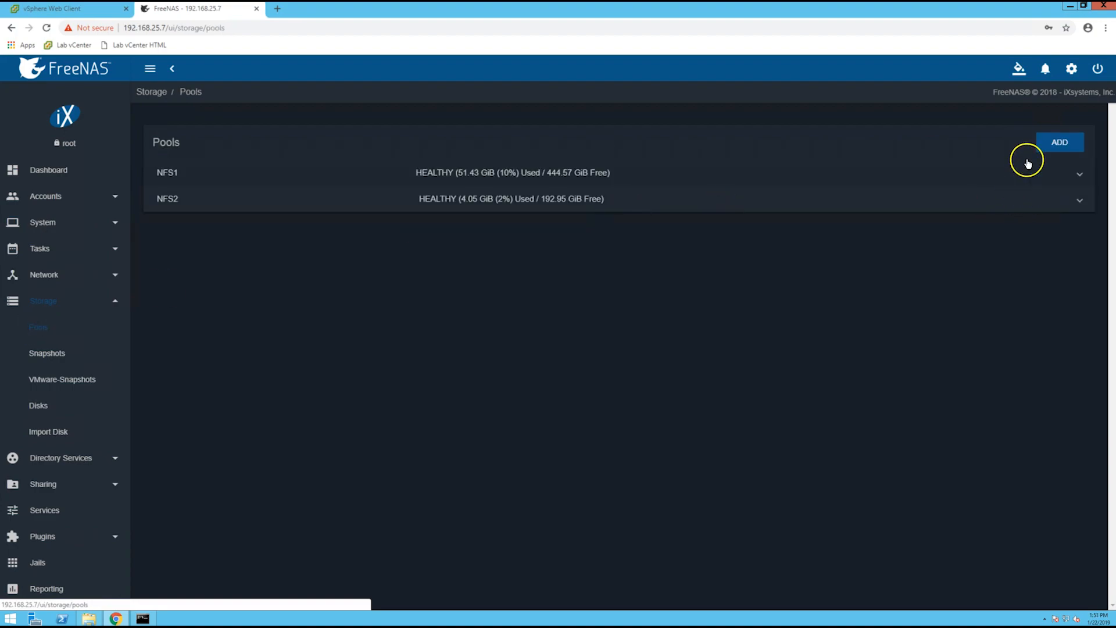
{"action": "left_click", "coordinate": [1058, 141]}
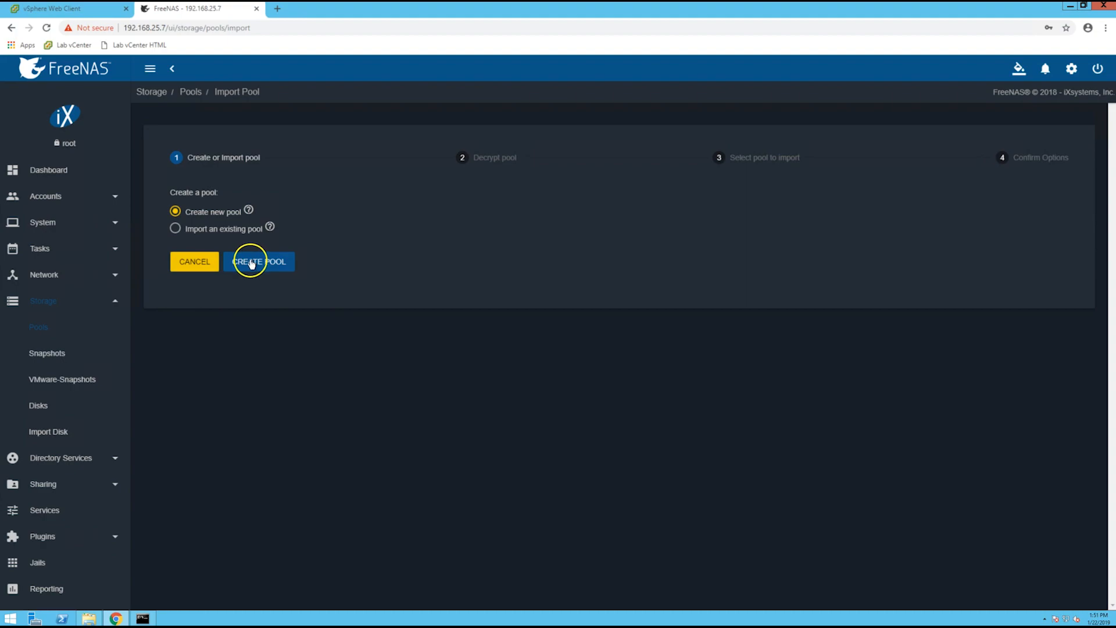
- Name the new pool TEST and assign disk da6 to its data vdev
{"action": "left_click", "coordinate": [259, 262]}
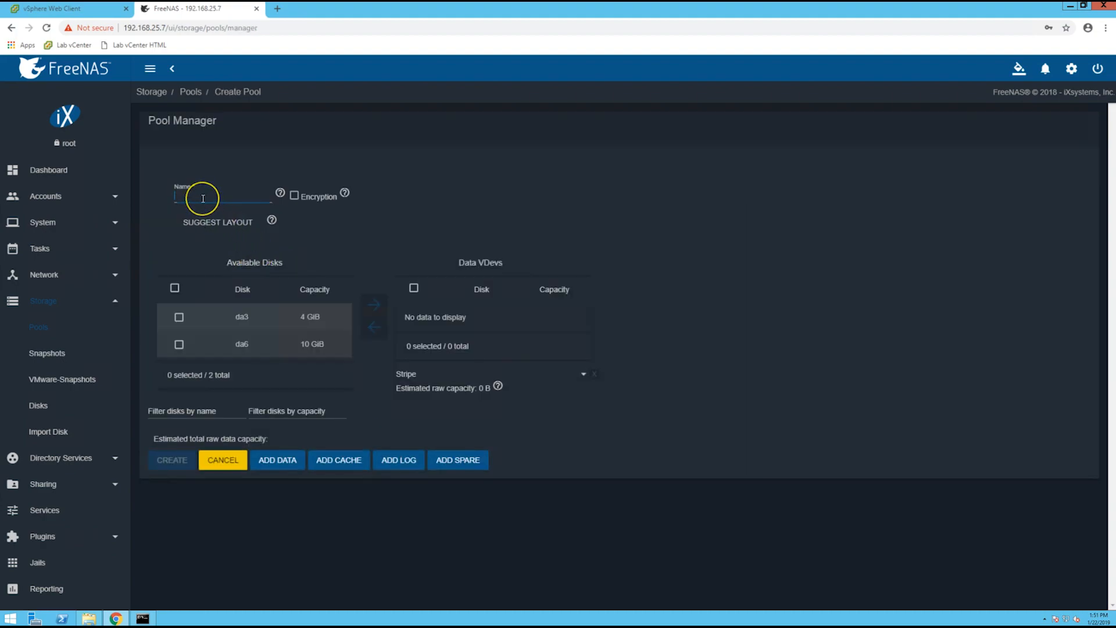
{"action": "type", "text": "TEST"}
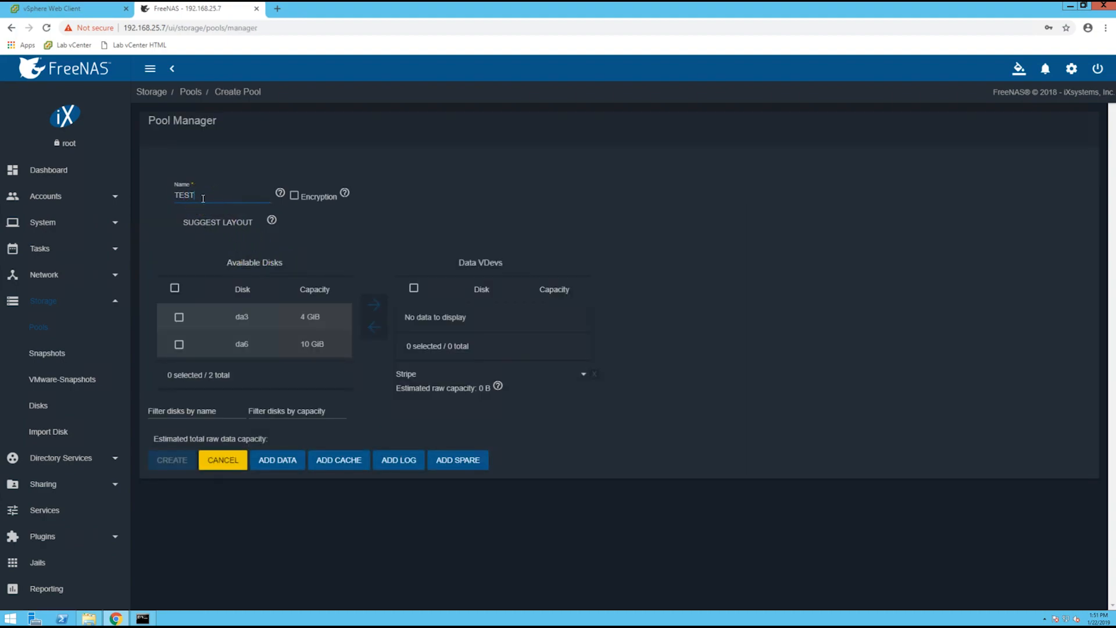
{"action": "left_click", "coordinate": [179, 344]}
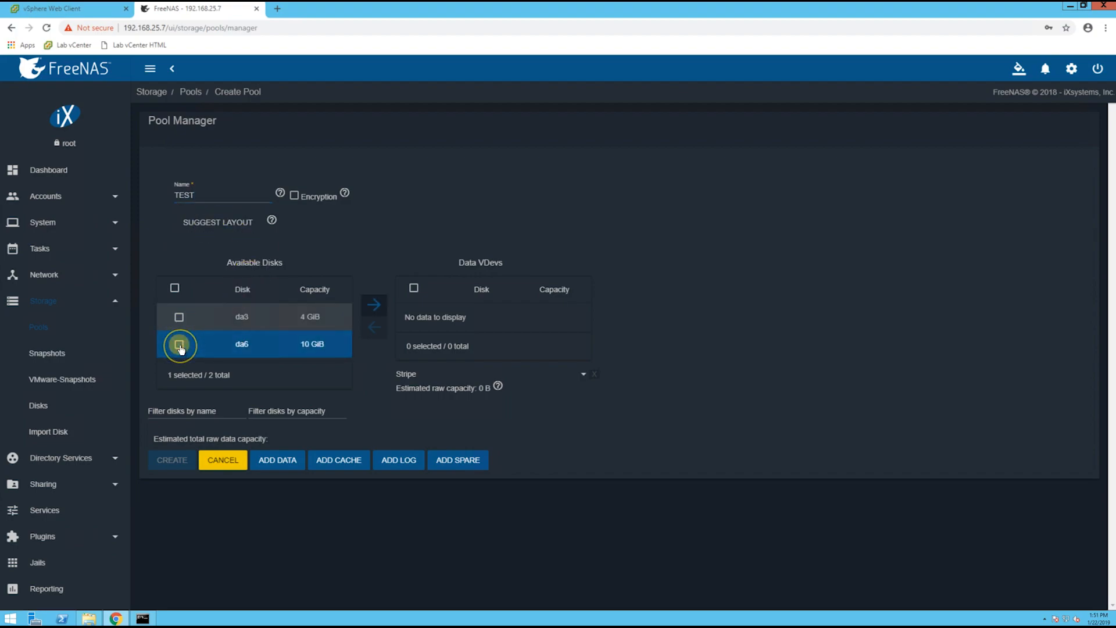
{"action": "left_click", "coordinate": [179, 344]}
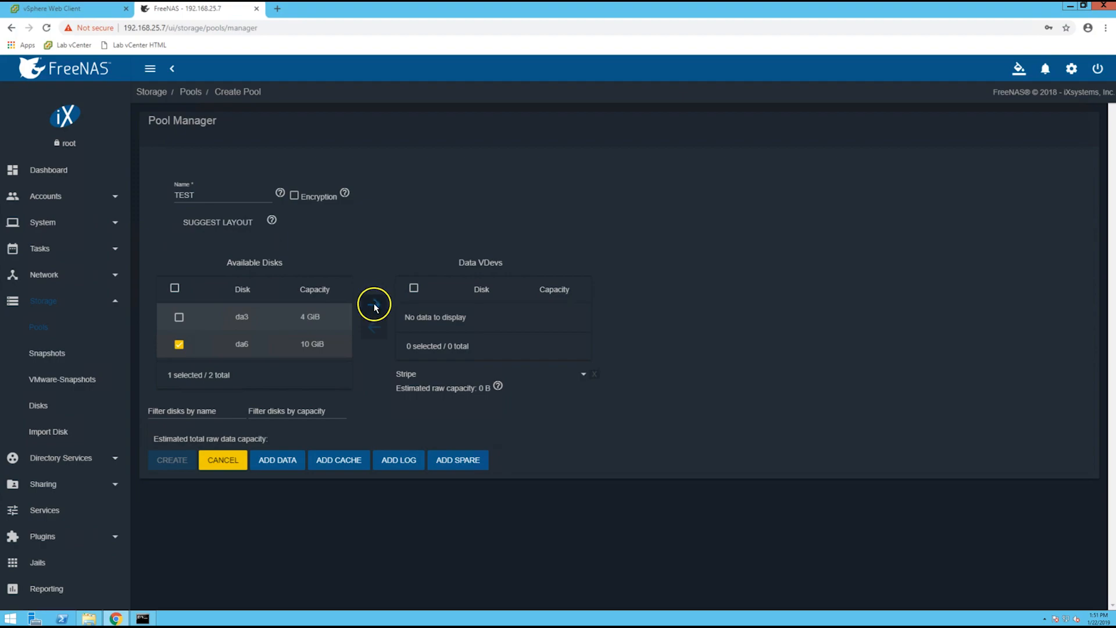
{"action": "left_click", "coordinate": [373, 304]}
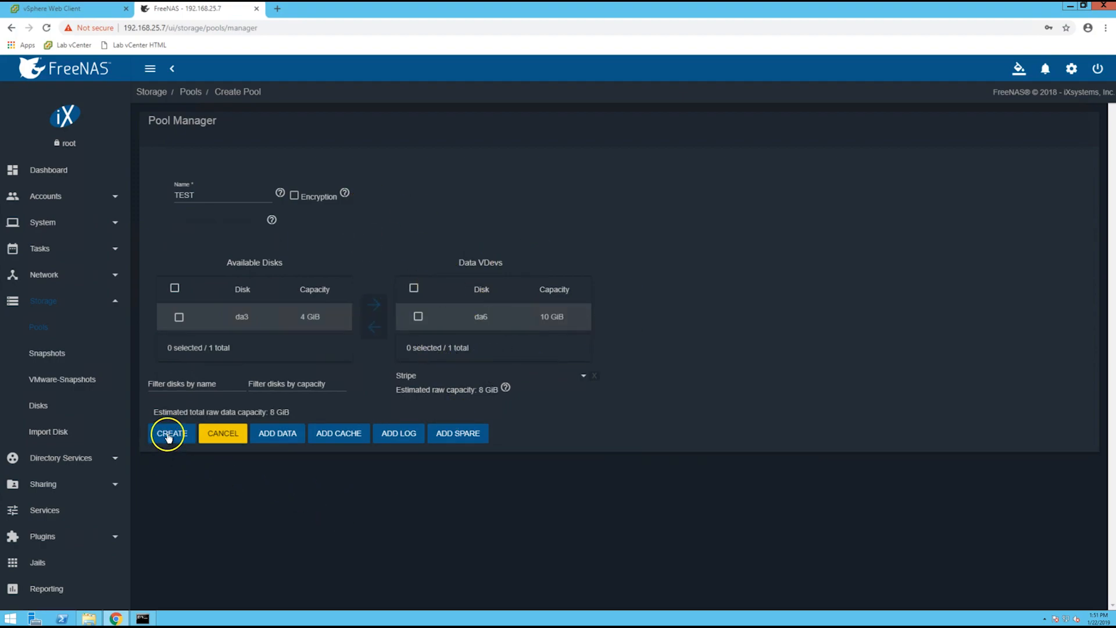
- Create the TEST pool, confirming that da6's contents will be erased
{"action": "left_click", "coordinate": [171, 433]}
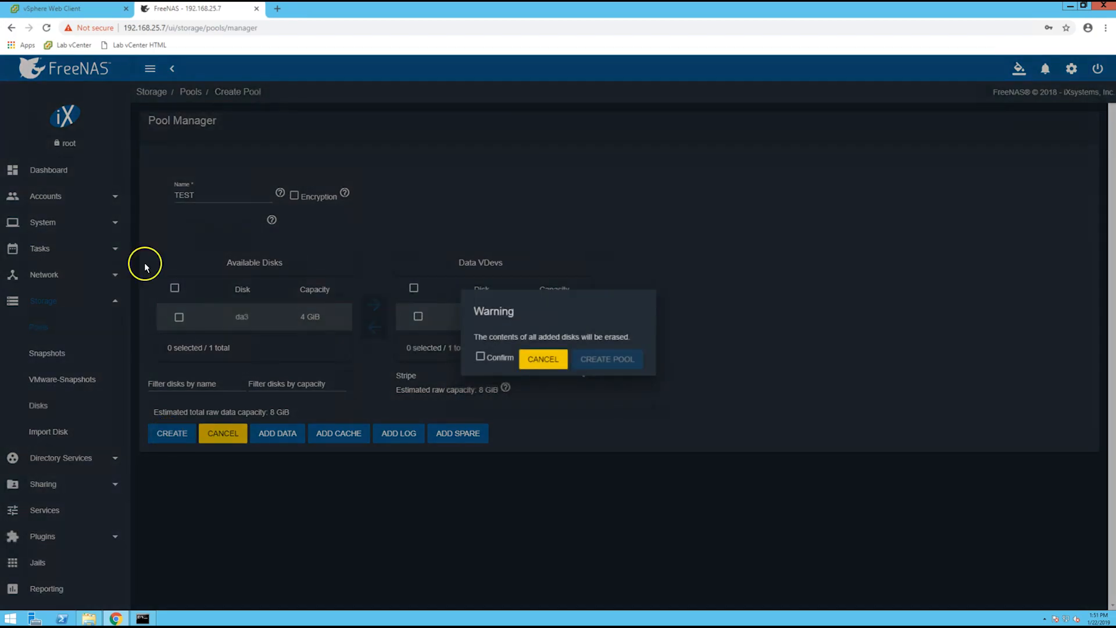
{"action": "left_click", "coordinate": [481, 357]}
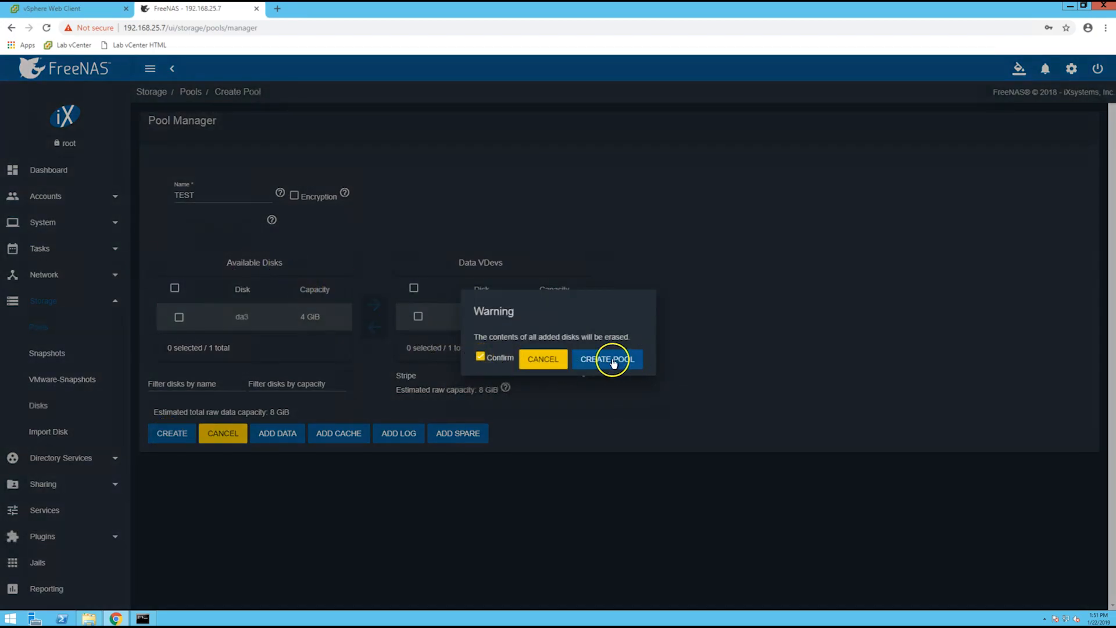
{"action": "left_click", "coordinate": [606, 359]}
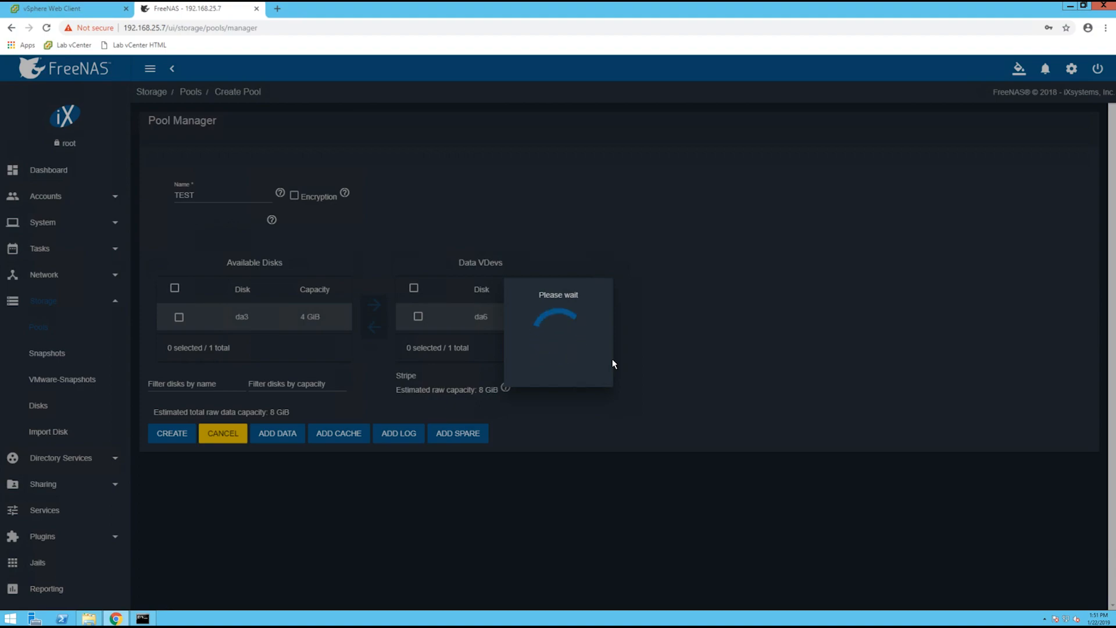
- Go to Sharing's Unix (NFS) Shares list showing /mnt/NFS1 and /mnt/NFS2
{"action": "left_click", "coordinate": [172, 433]}
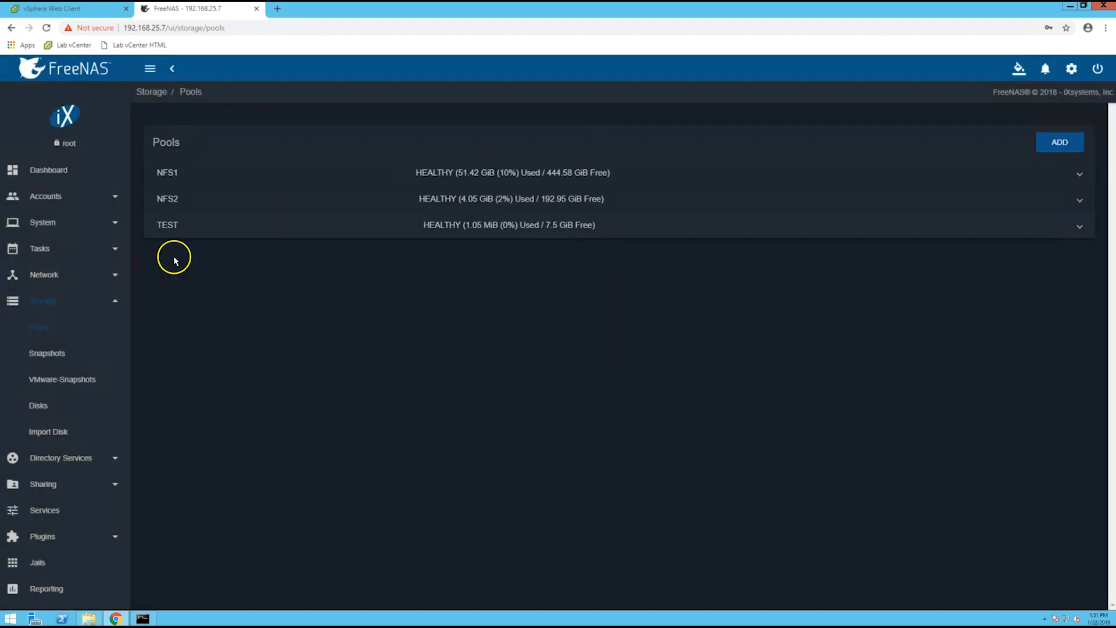
{"action": "mouse_move", "coordinate": [584, 229]}
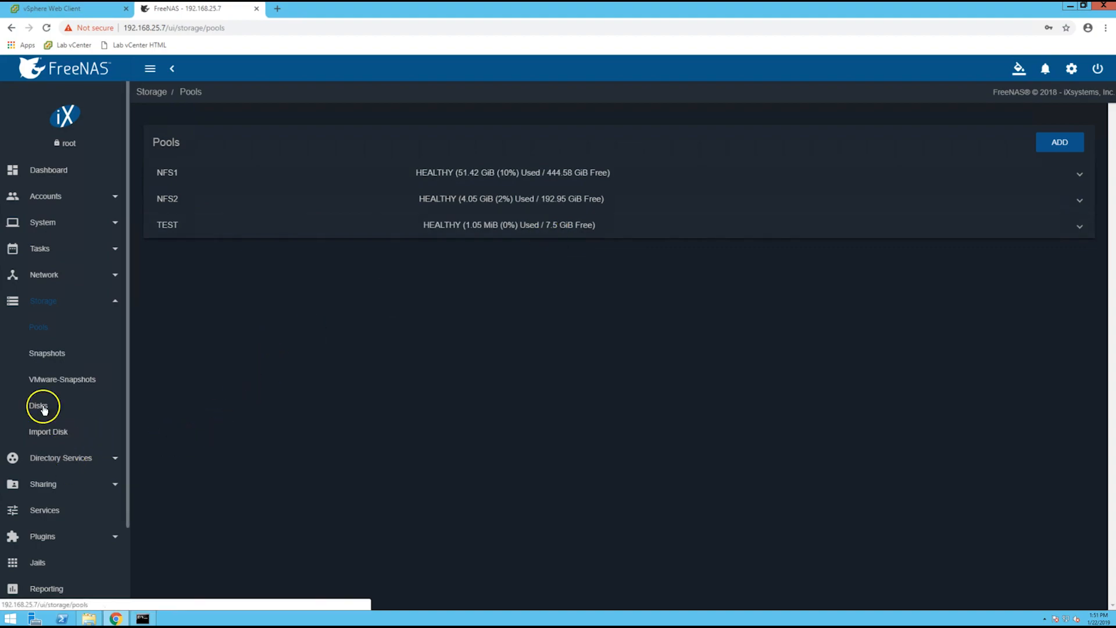
{"action": "left_click", "coordinate": [43, 300]}
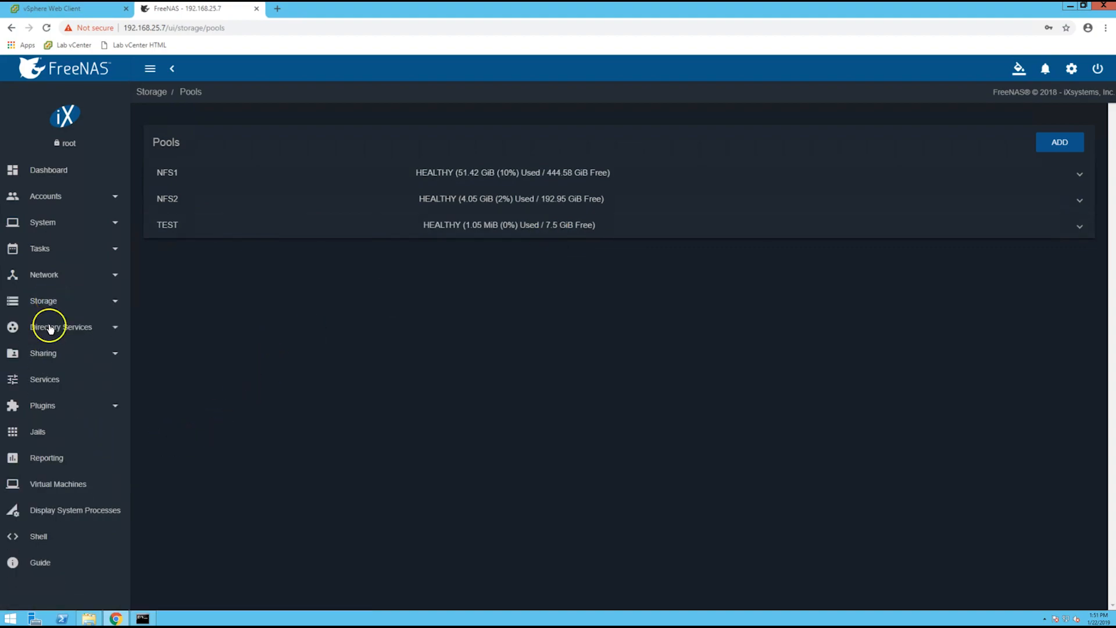
{"action": "left_click", "coordinate": [43, 353]}
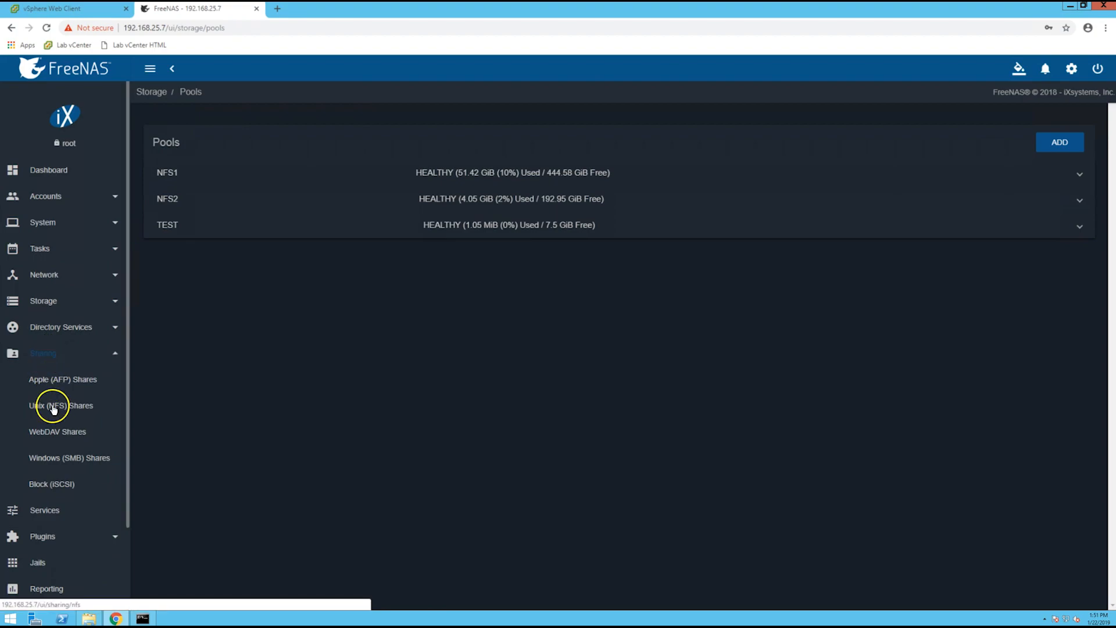
{"action": "left_click", "coordinate": [61, 404]}
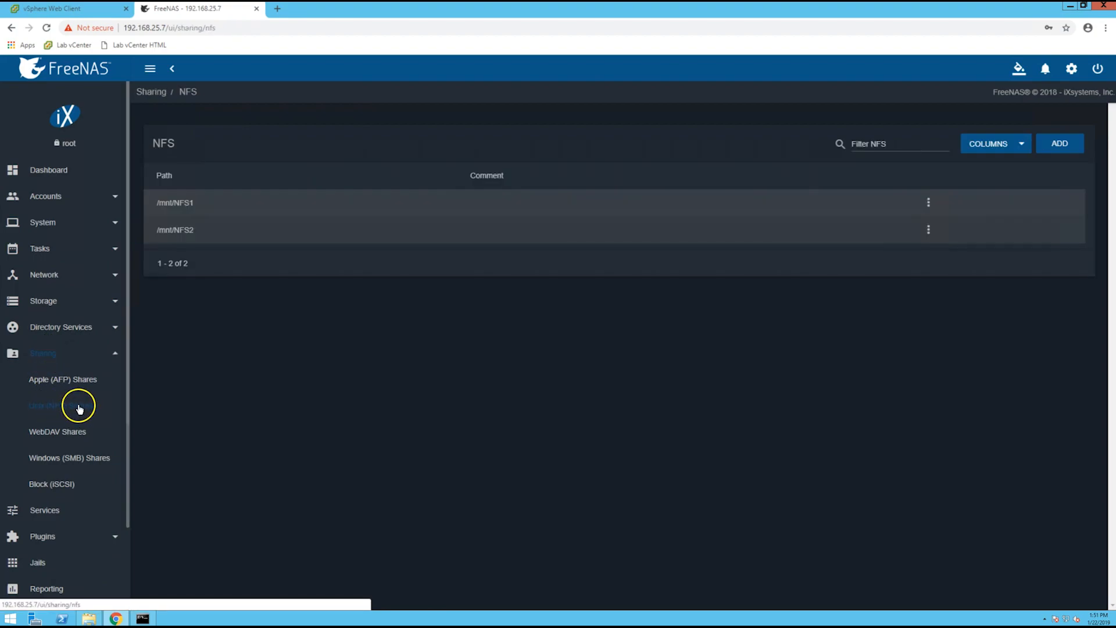
- Start a new NFS share with path /mnt/TEST and All dirs enabled
{"action": "left_click", "coordinate": [1059, 143]}
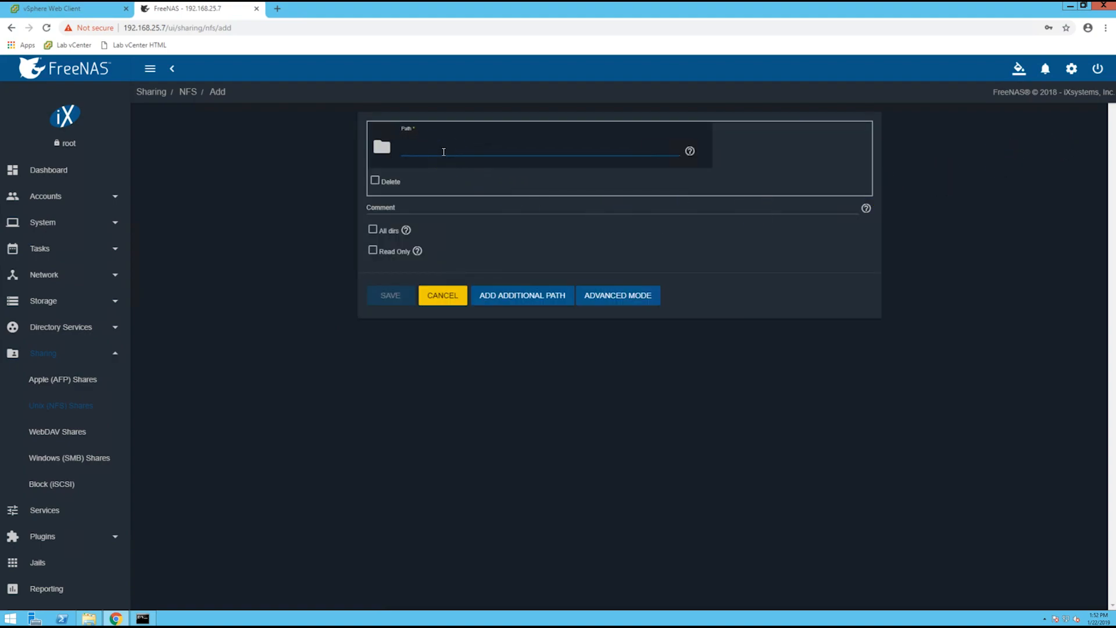
{"action": "type", "text": "/"}
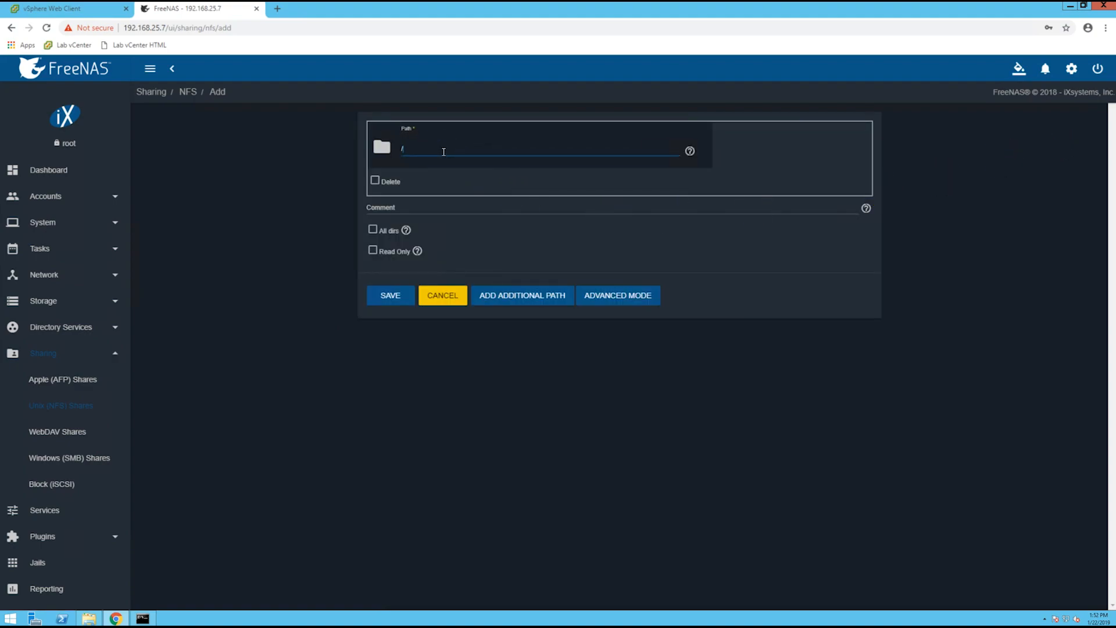
{"action": "type", "text": "mnt/"}
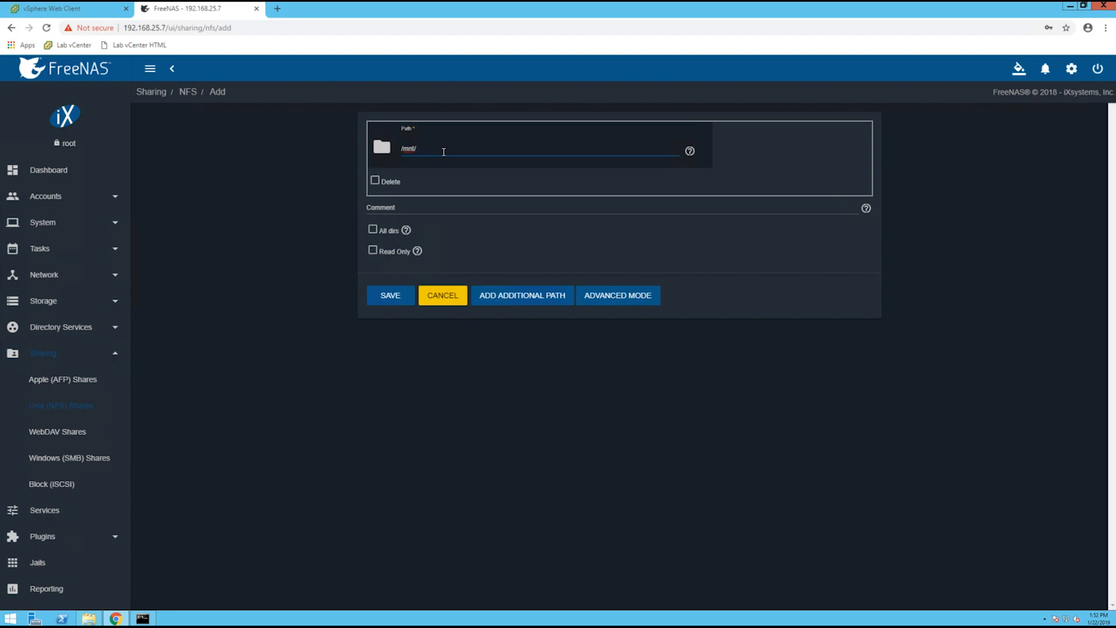
{"action": "type", "text": "TEST"}
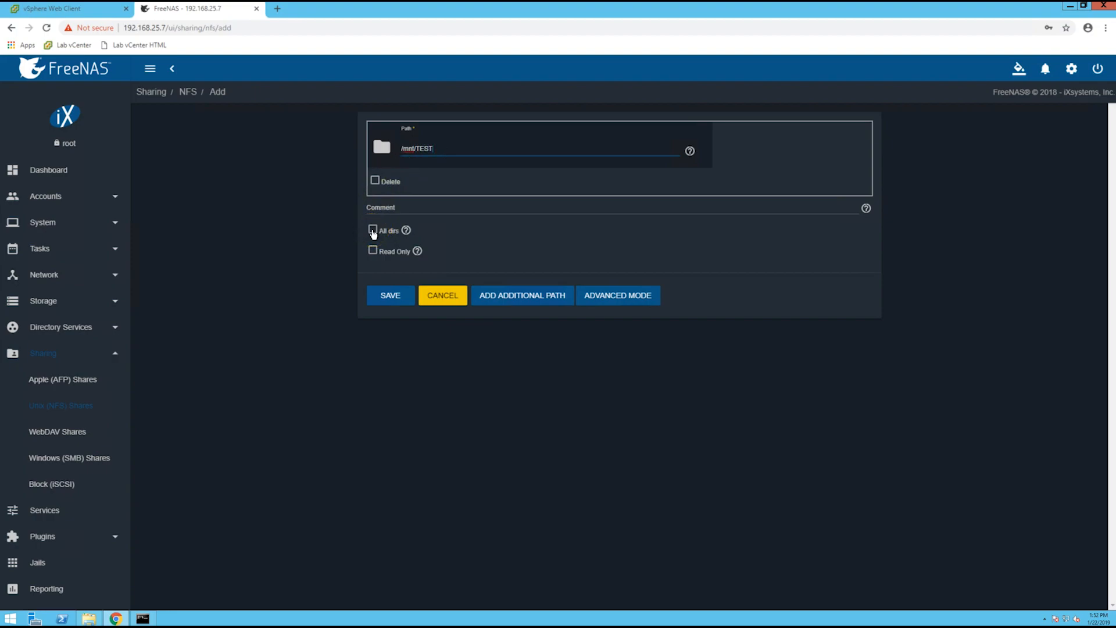
{"action": "left_click", "coordinate": [372, 230]}
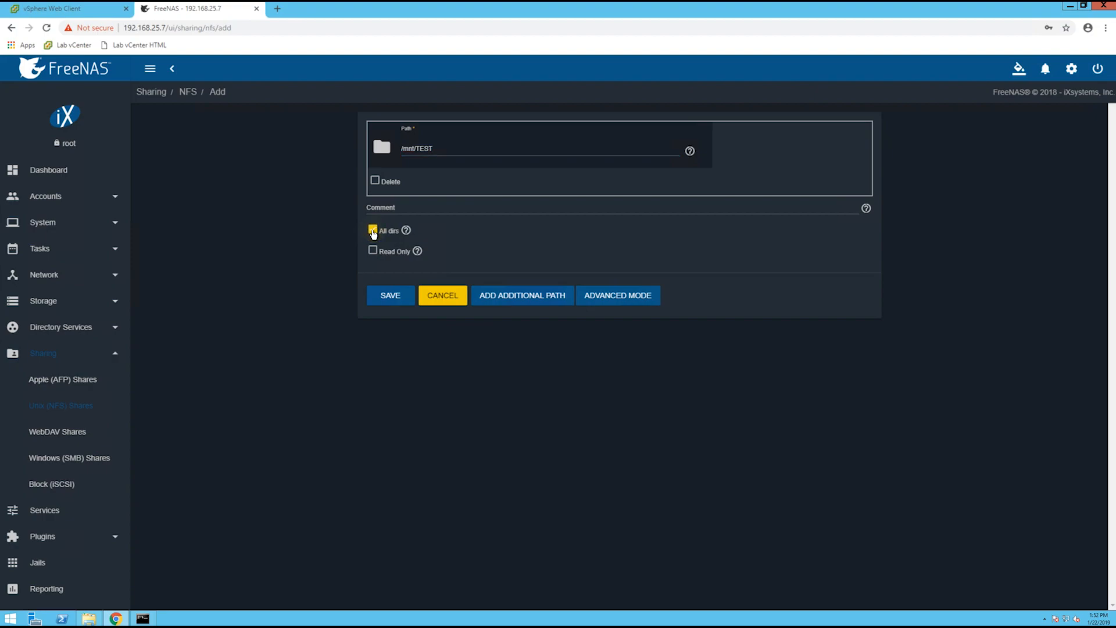
{"action": "left_click", "coordinate": [372, 231]}
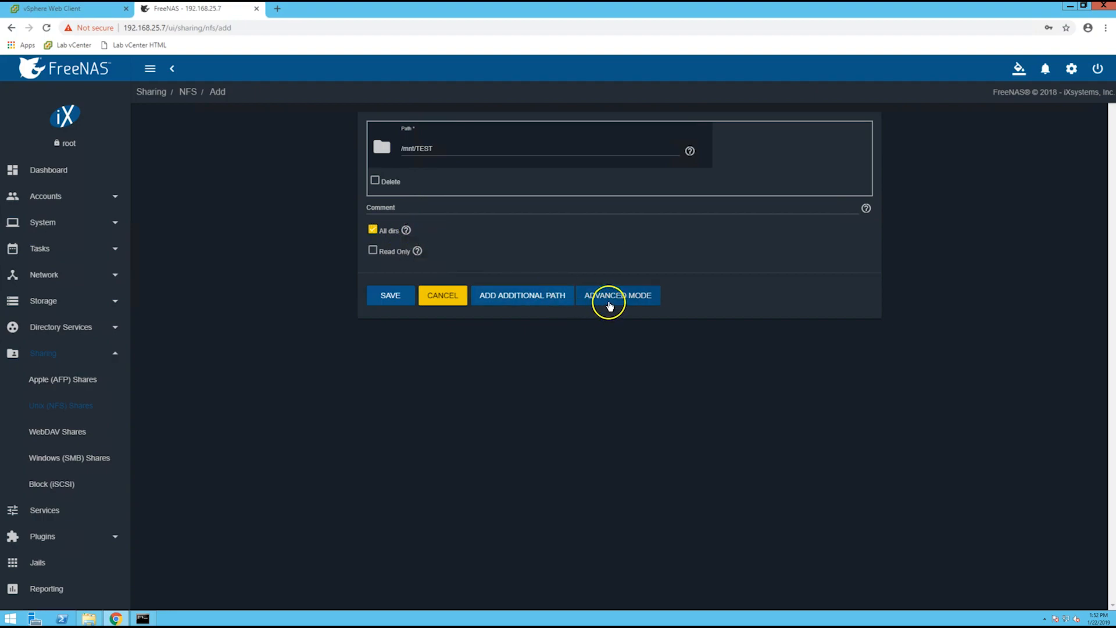
- In Advanced Mode, authorize network 192.168.25.0/24 and map root to user root and group nogroup
{"action": "left_click", "coordinate": [617, 294]}
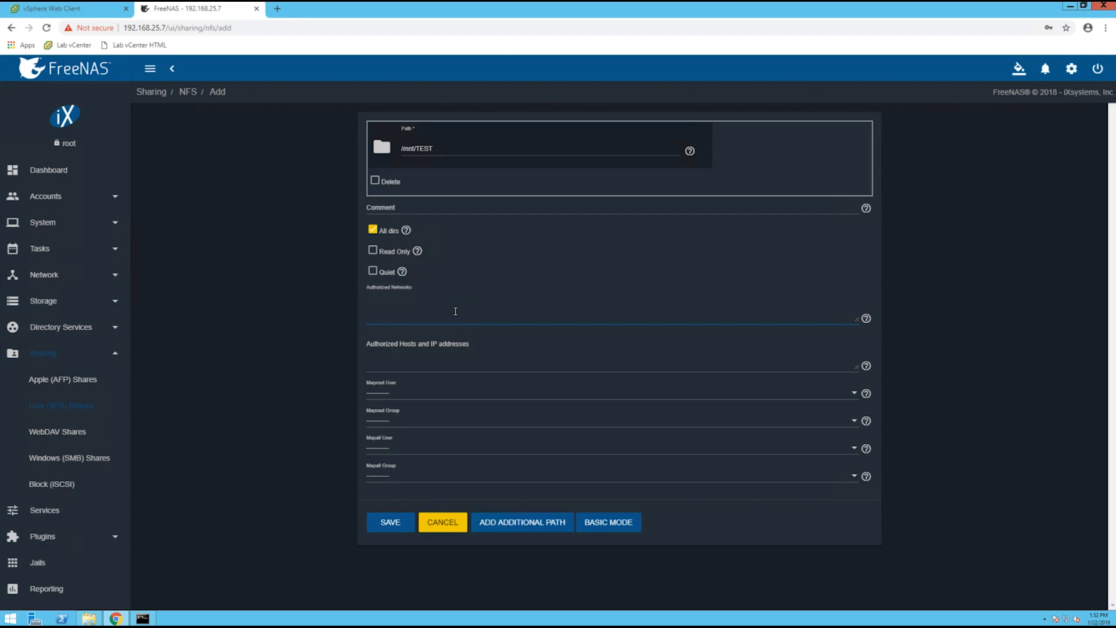
{"action": "type", "text": "192.168.25.0/24"}
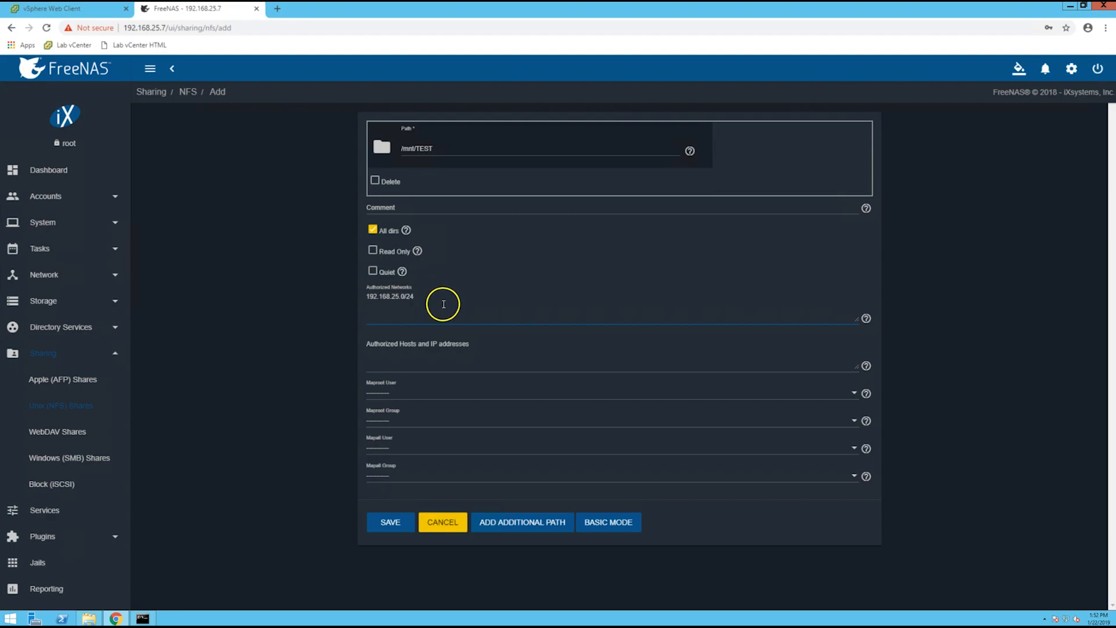
{"action": "mouse_move", "coordinate": [291, 304]}
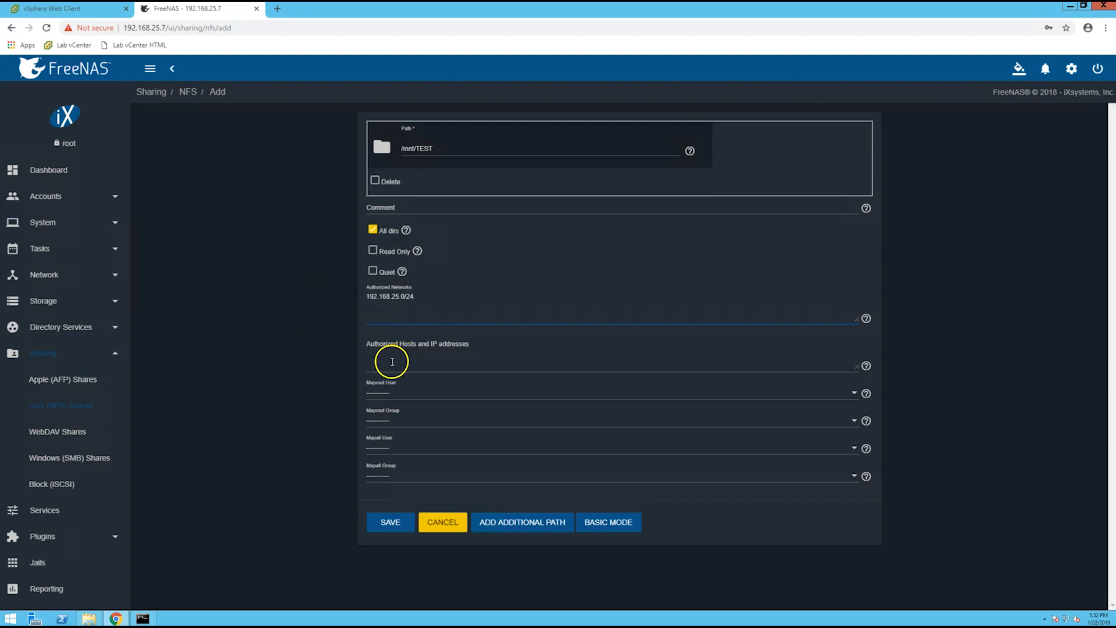
{"action": "left_click", "coordinate": [612, 392]}
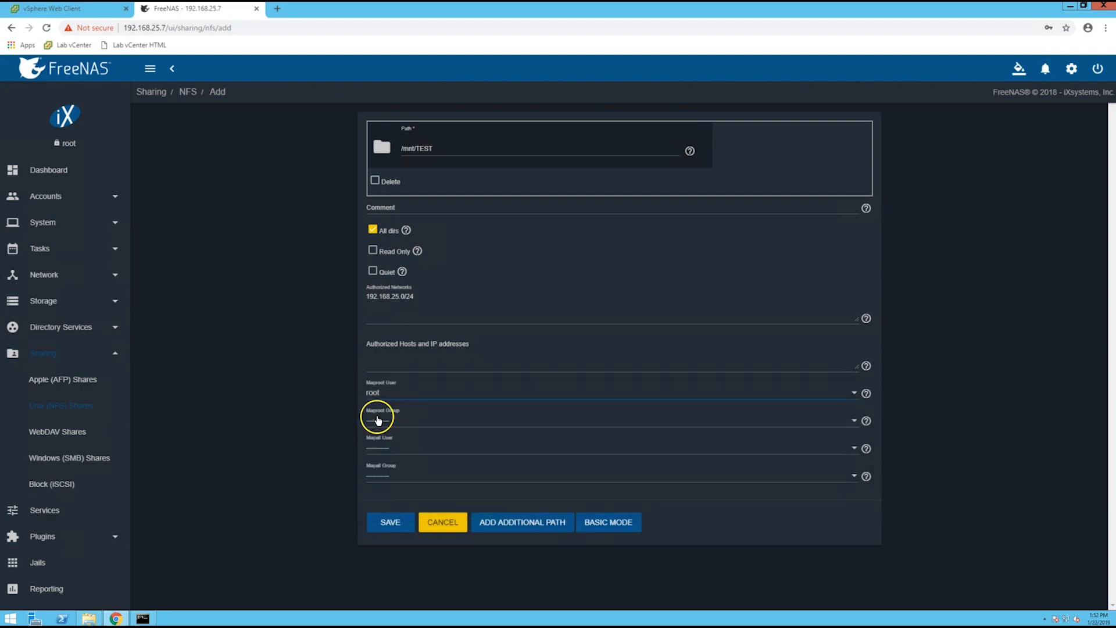
{"action": "left_click", "coordinate": [377, 420]}
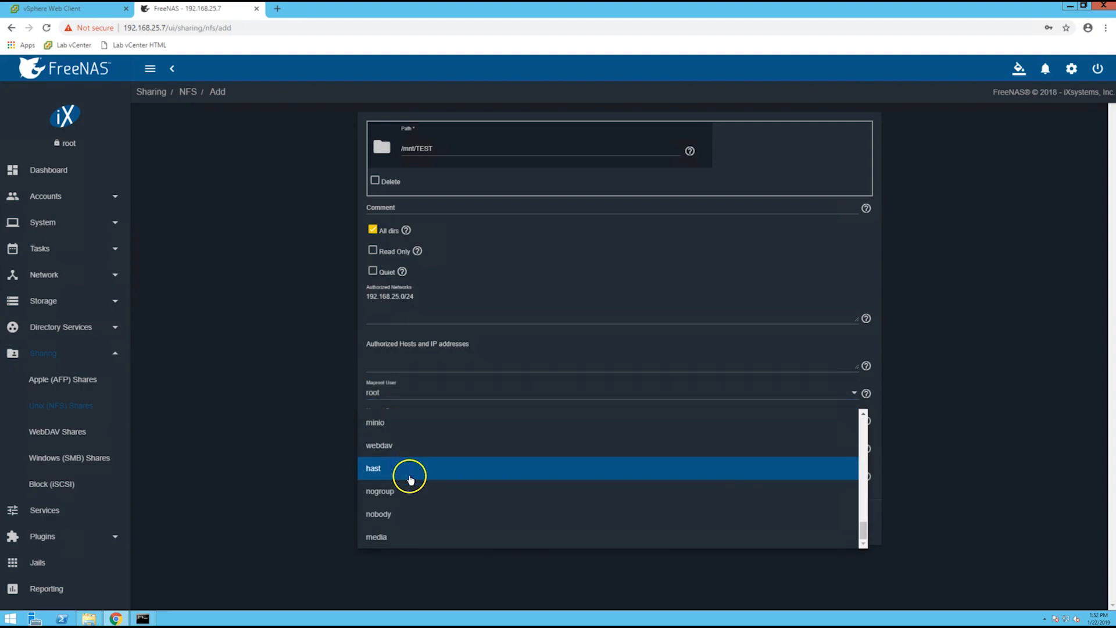
{"action": "left_click", "coordinate": [373, 468]}
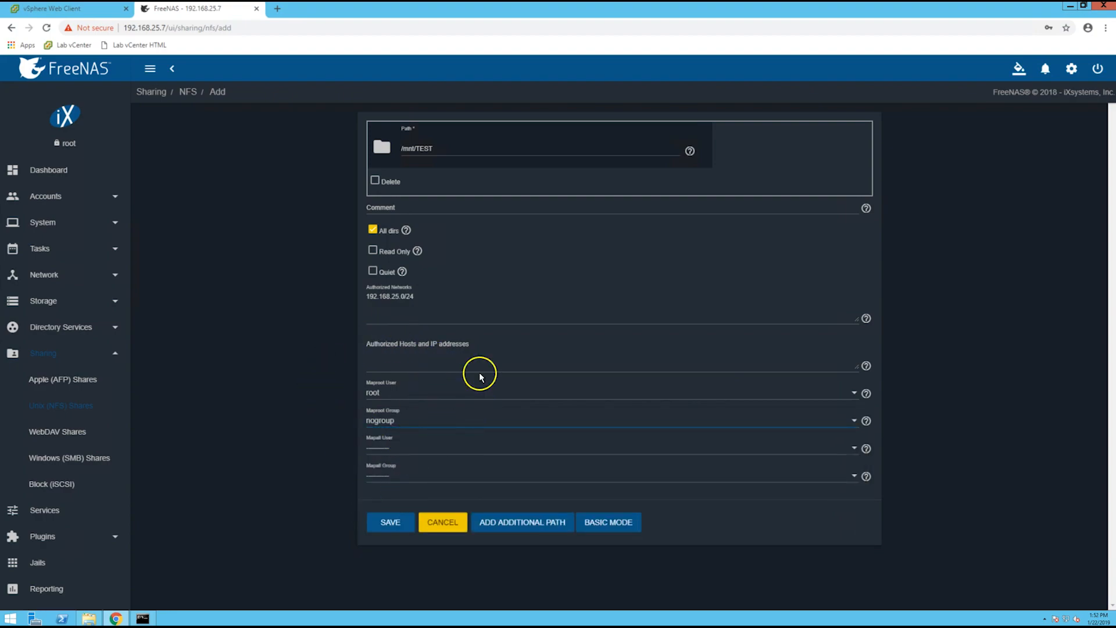
{"action": "mouse_move", "coordinate": [418, 389]}
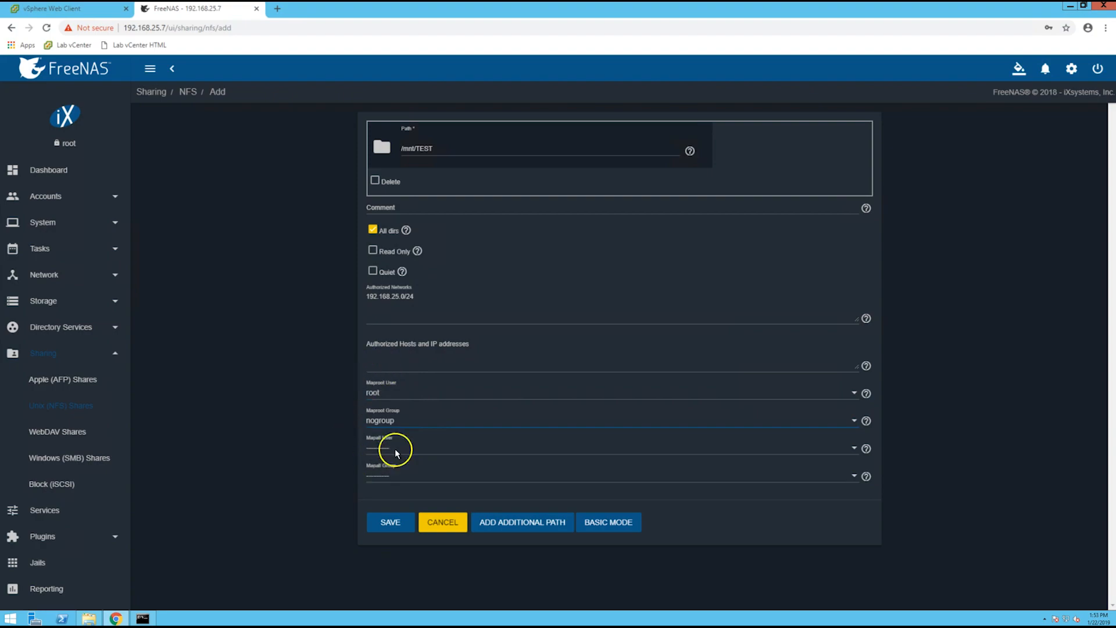
{"action": "mouse_move", "coordinate": [408, 375]}
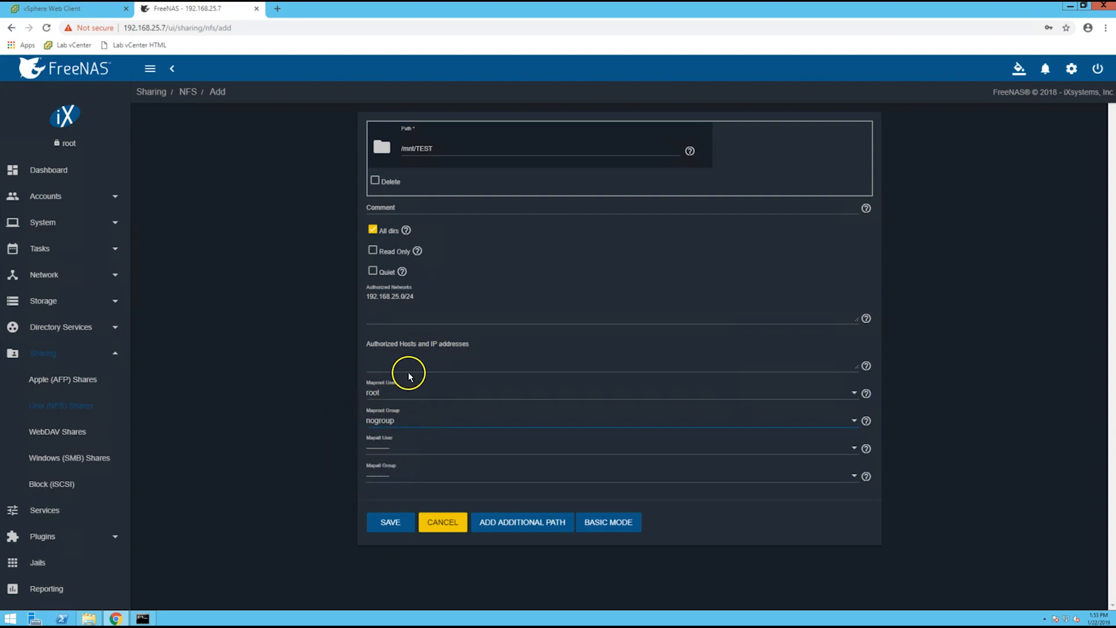
{"action": "mouse_move", "coordinate": [946, 376]}
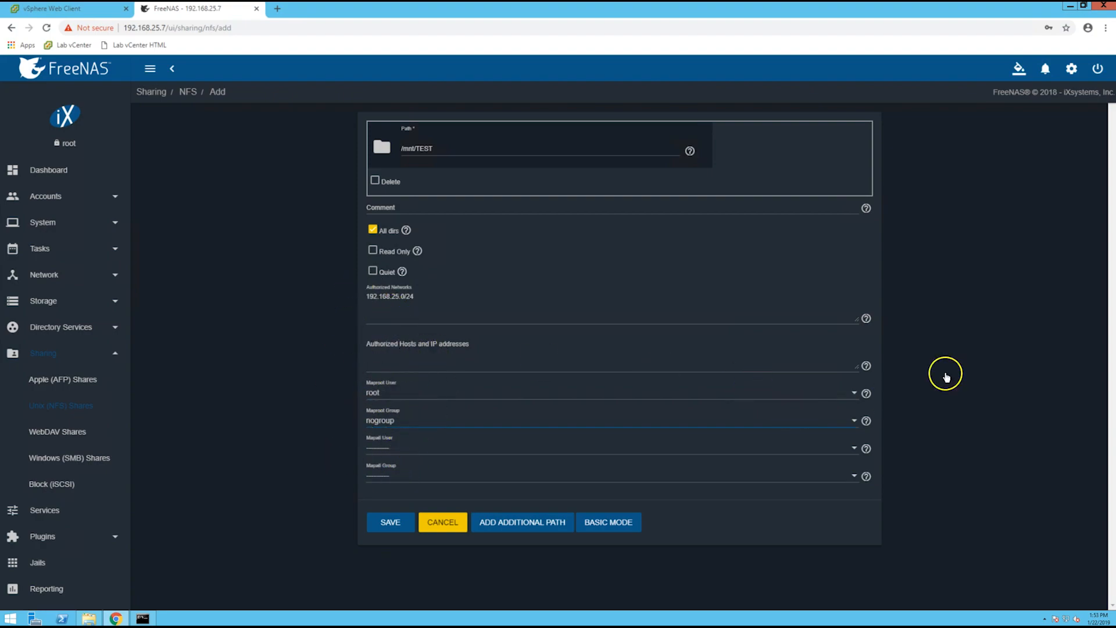
{"action": "mouse_move", "coordinate": [712, 316]}
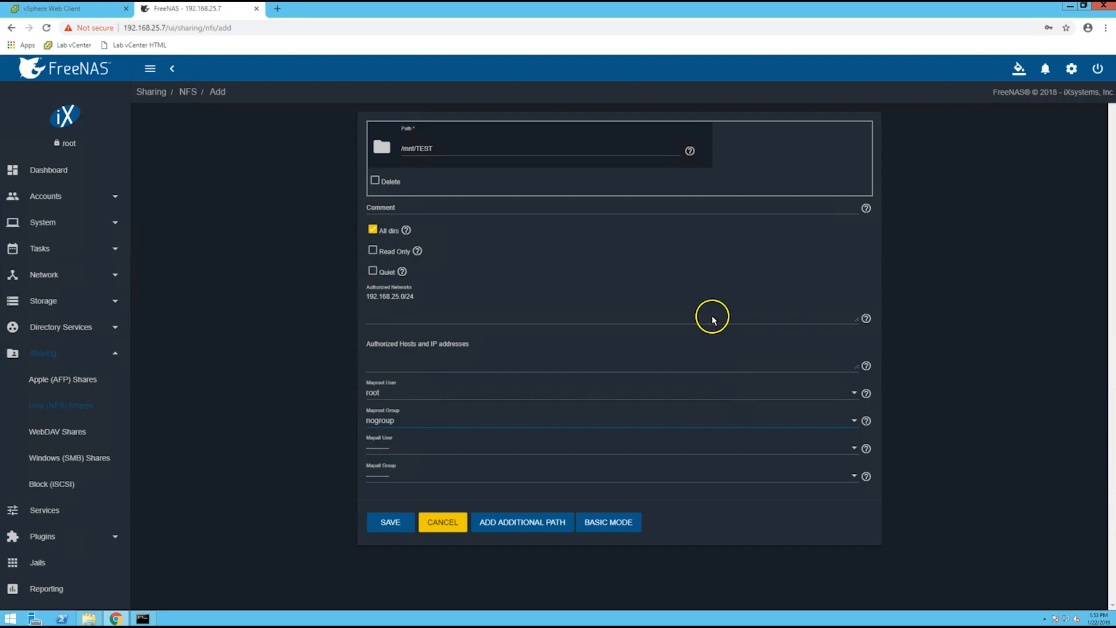
- Save the /mnt/TEST share so it appears in the NFS shares list
{"action": "left_click", "coordinate": [391, 522]}
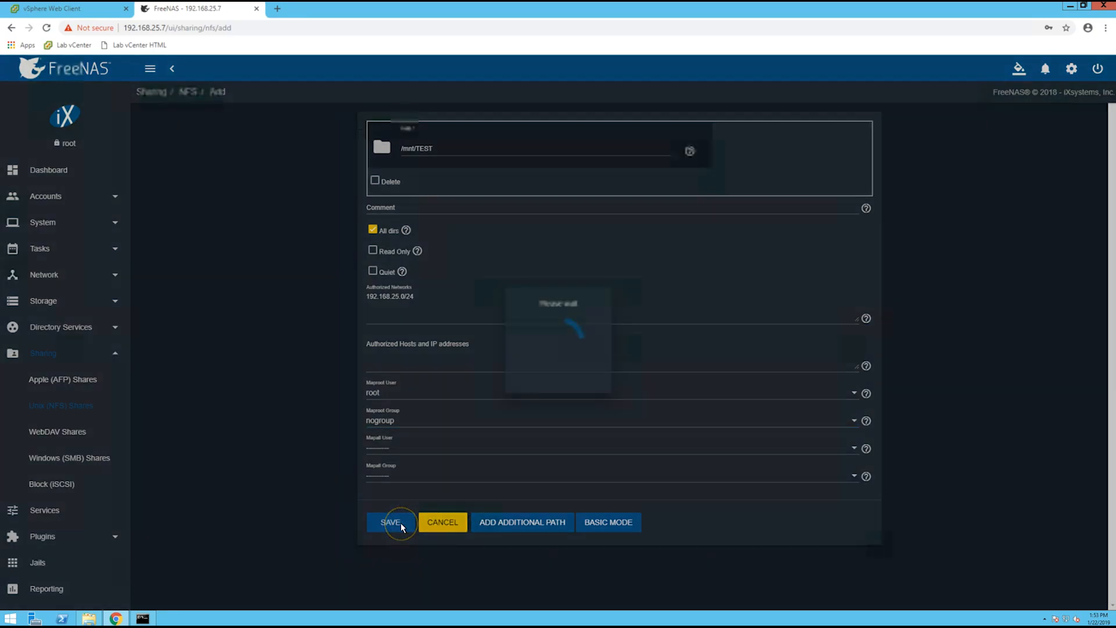
{"action": "left_click", "coordinate": [391, 522]}
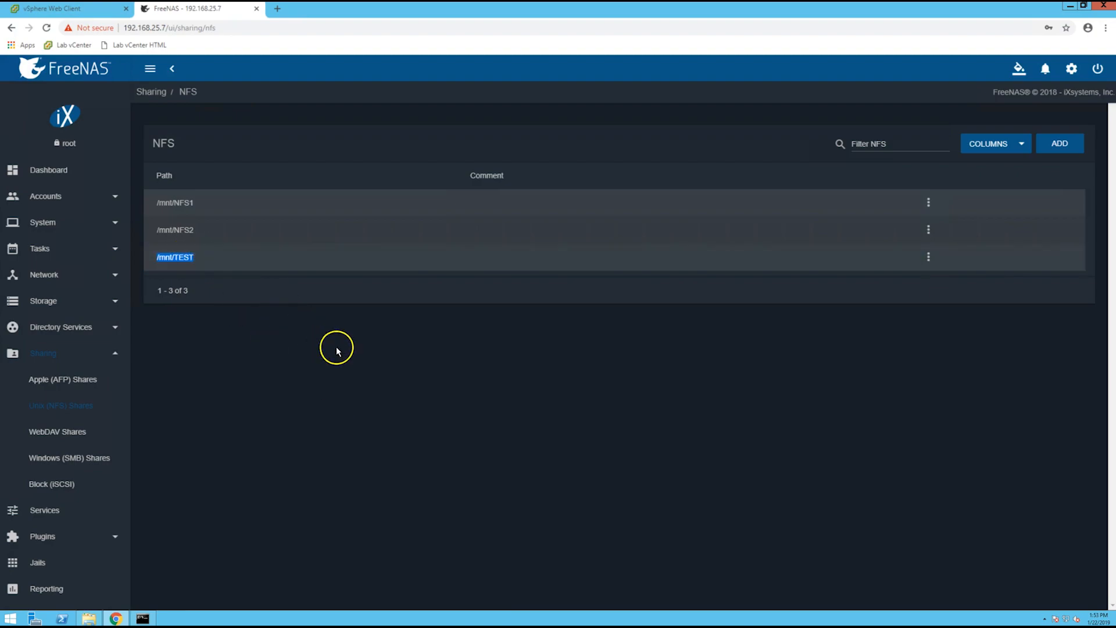
{"action": "mouse_move", "coordinate": [311, 315]}
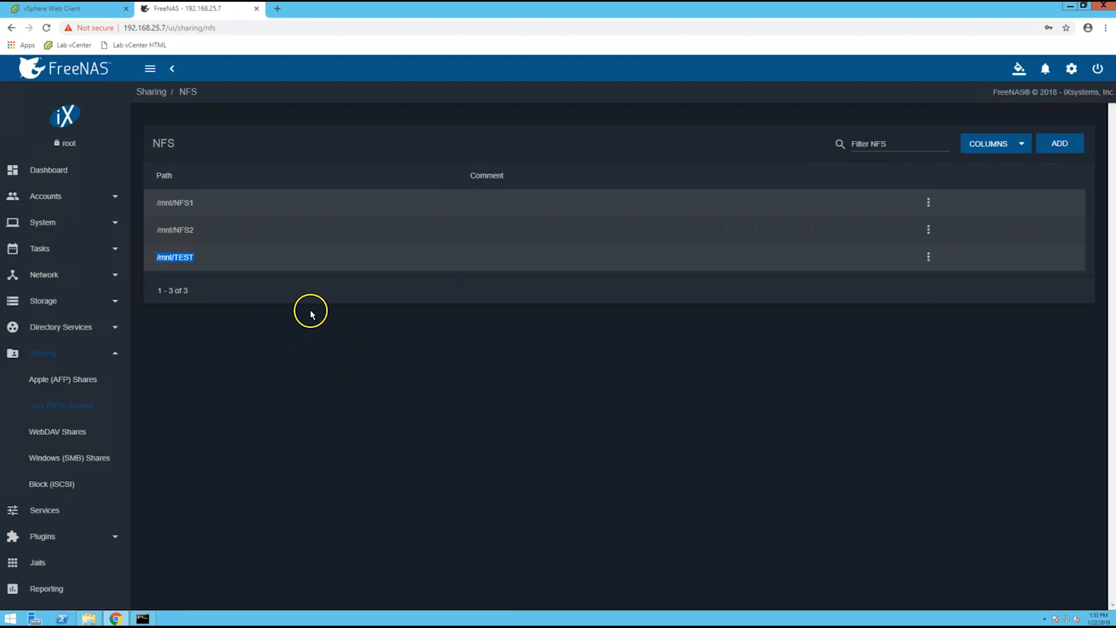
{"action": "left_click", "coordinate": [207, 203]}
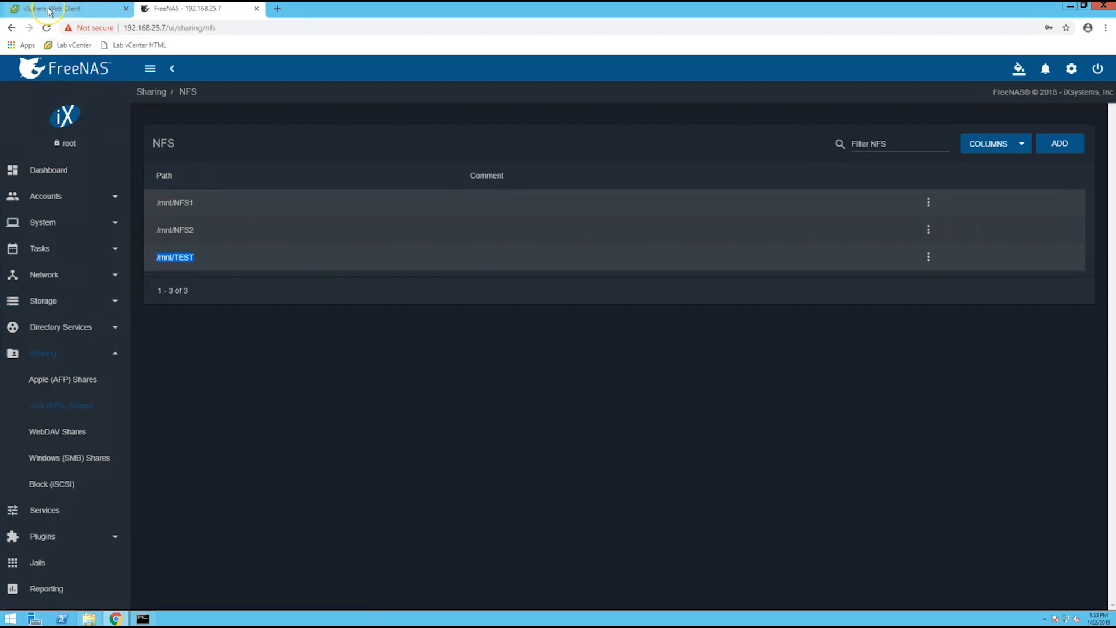
- In vSphere Web Client, view the Datacenter's datastores list with Datastore 1 and Datastore 2
{"action": "left_click", "coordinate": [64, 8]}
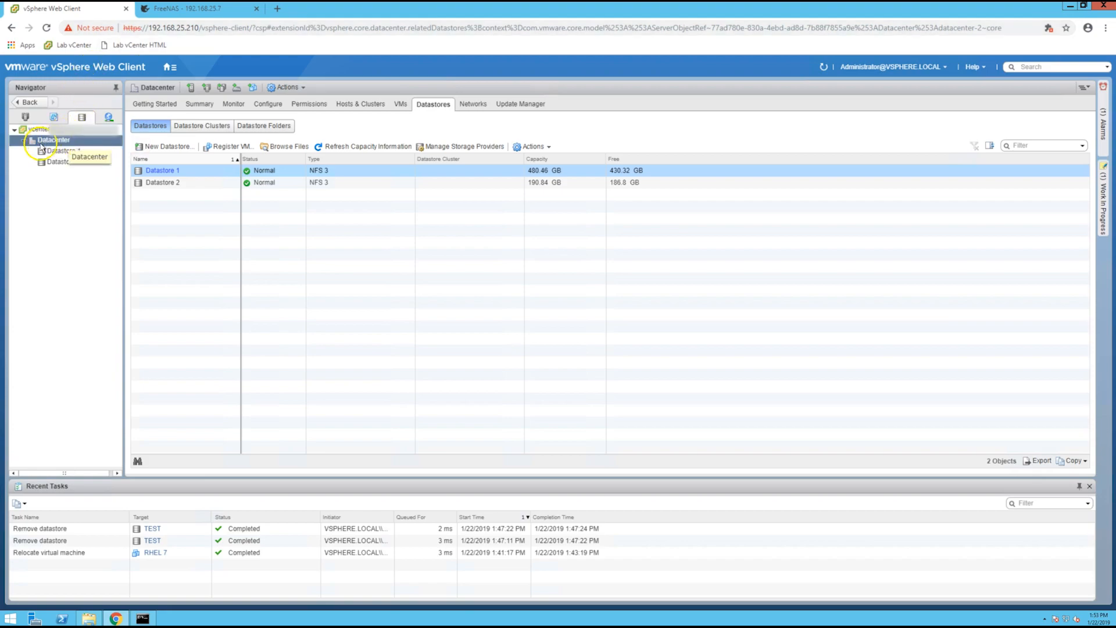
{"action": "left_click", "coordinate": [53, 140]}
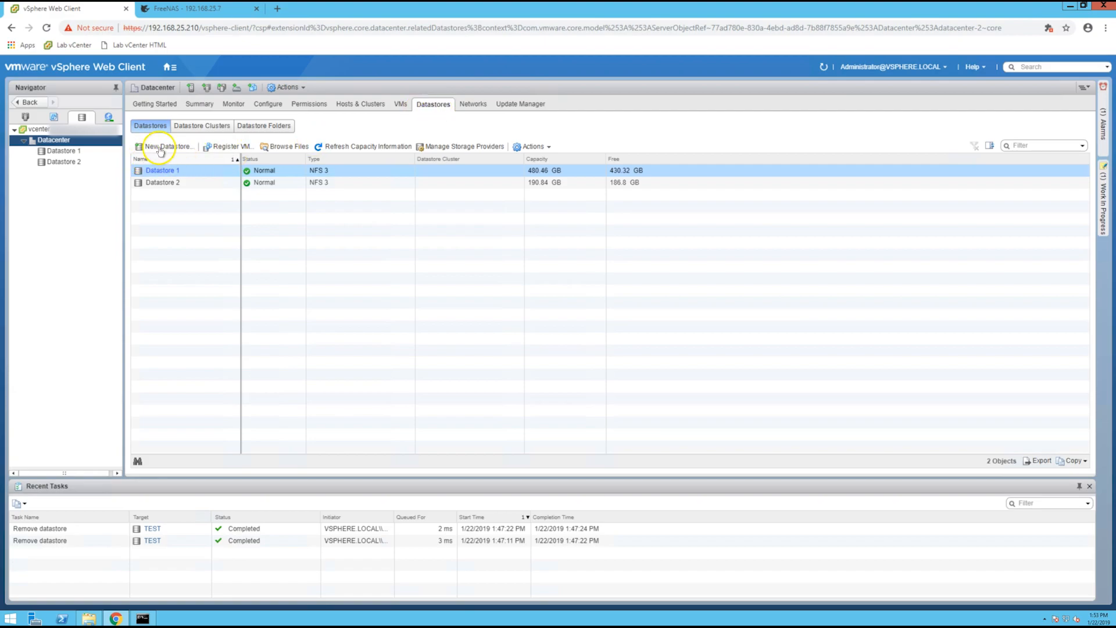
- Start a New Datastore on Datacenter of type NFS, version NFS 3, reaching name and configuration
{"action": "left_click", "coordinate": [169, 147]}
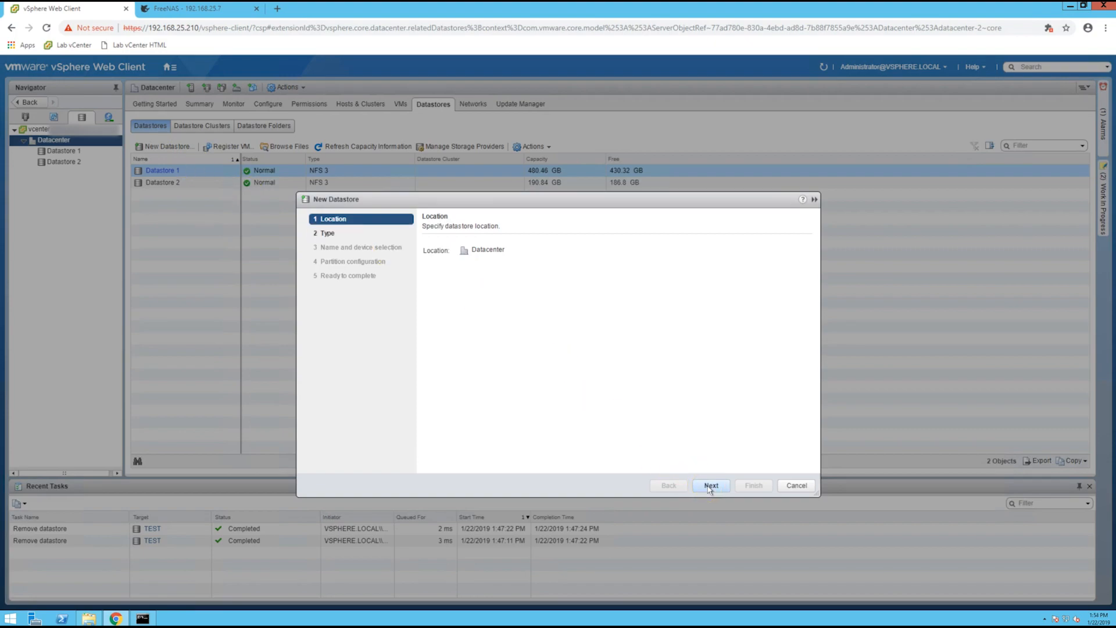
{"action": "left_click", "coordinate": [709, 485]}
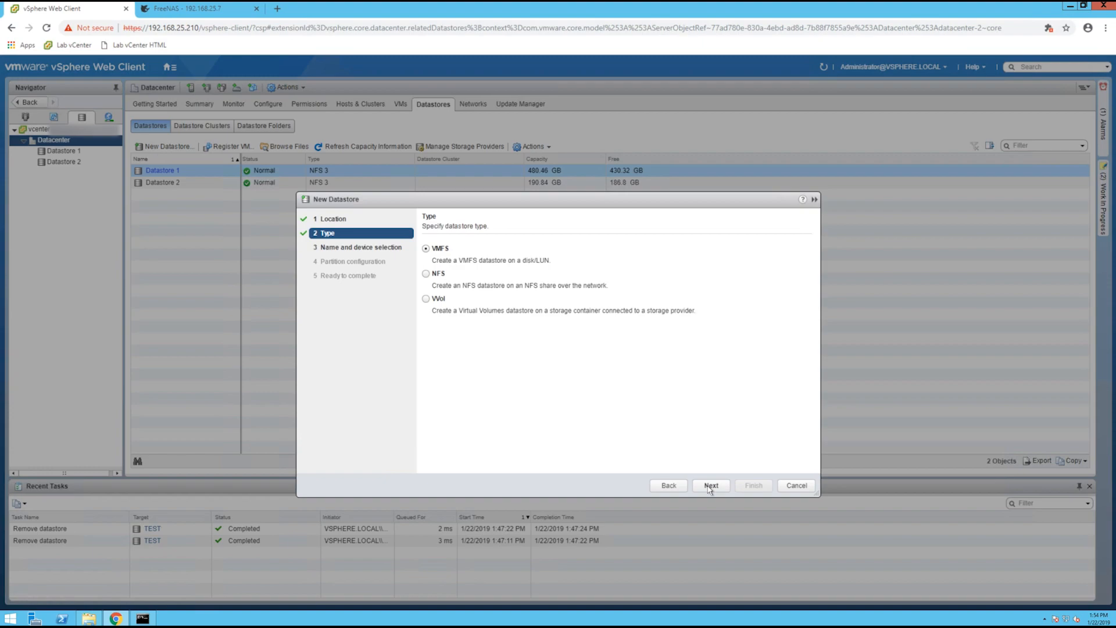
{"action": "left_click", "coordinate": [425, 274]}
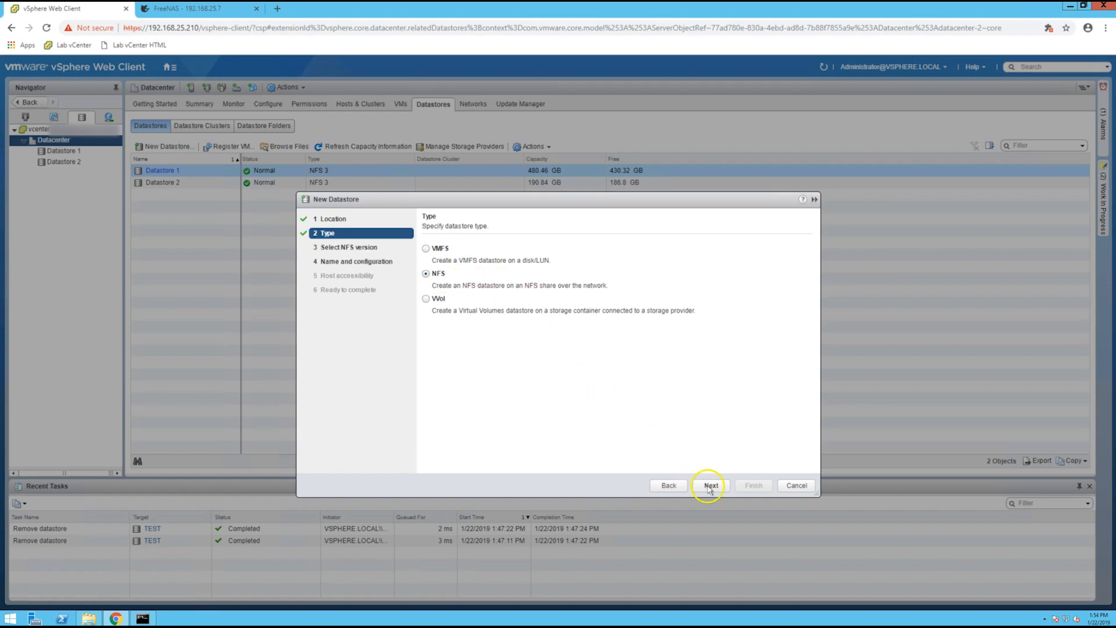
{"action": "left_click", "coordinate": [710, 485]}
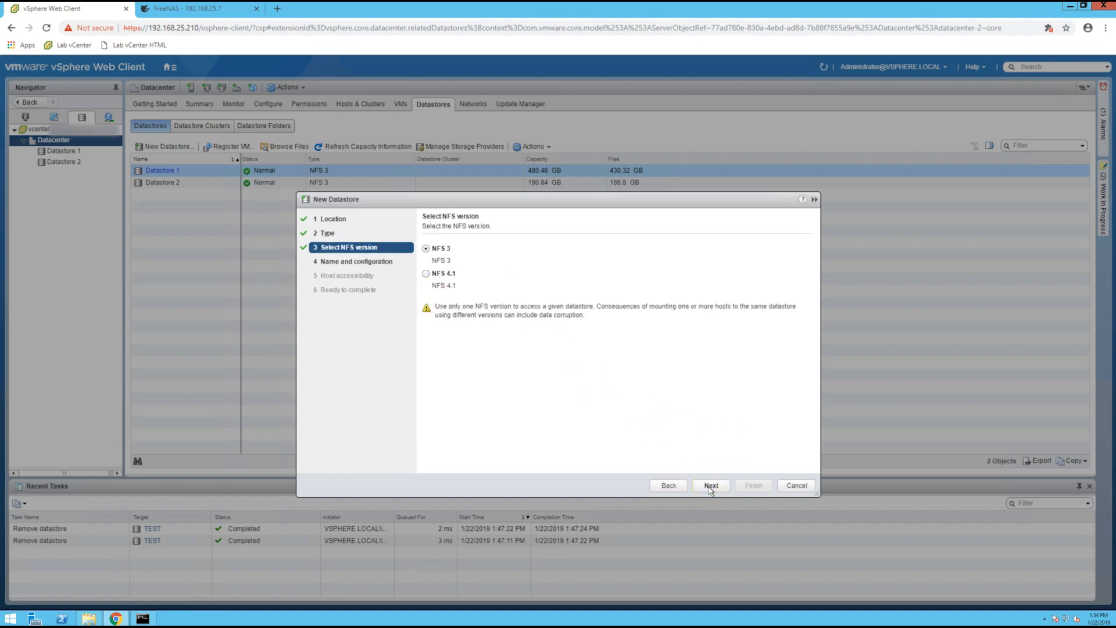
{"action": "left_click", "coordinate": [709, 485]}
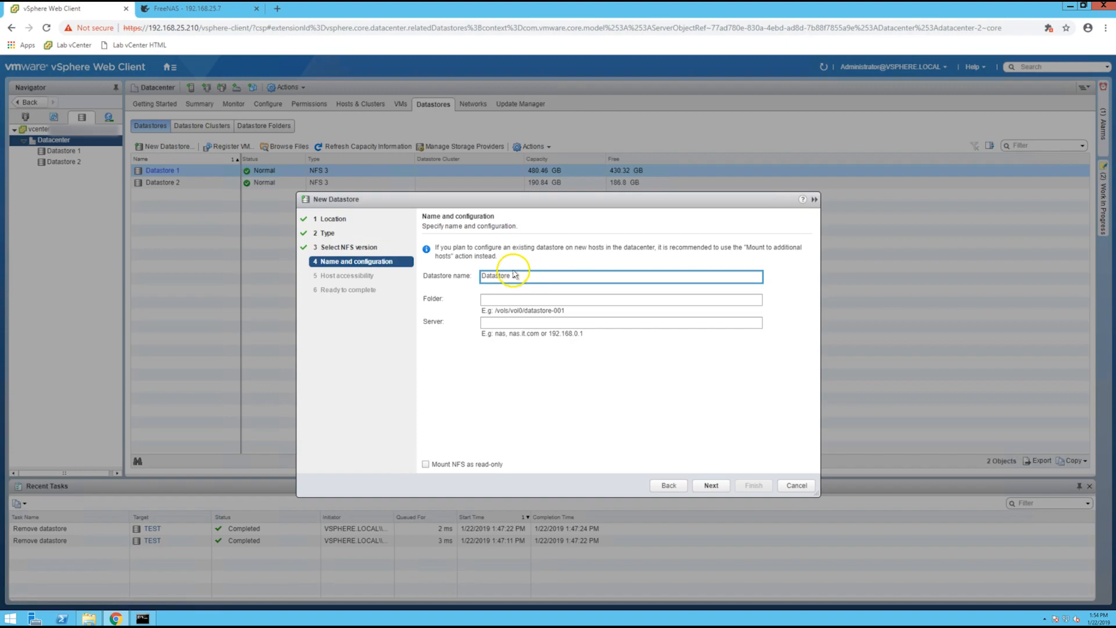
- Enter name Datastore 3, folder /mnt/TEST and server 192.168.25.7
{"action": "left_click", "coordinate": [619, 299]}
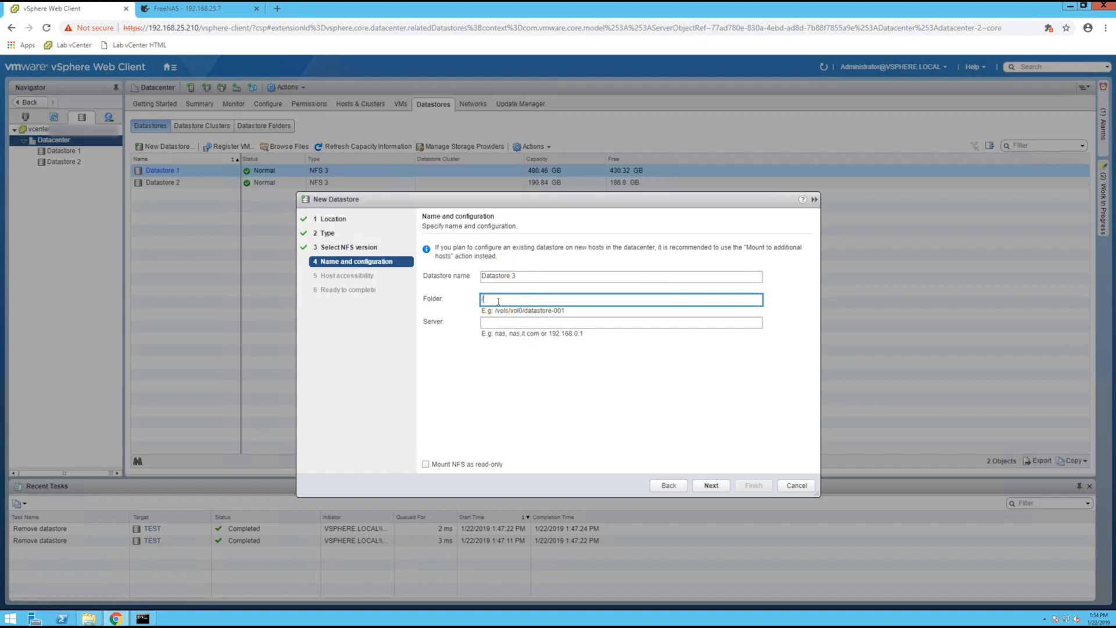
{"action": "type", "text": "/"}
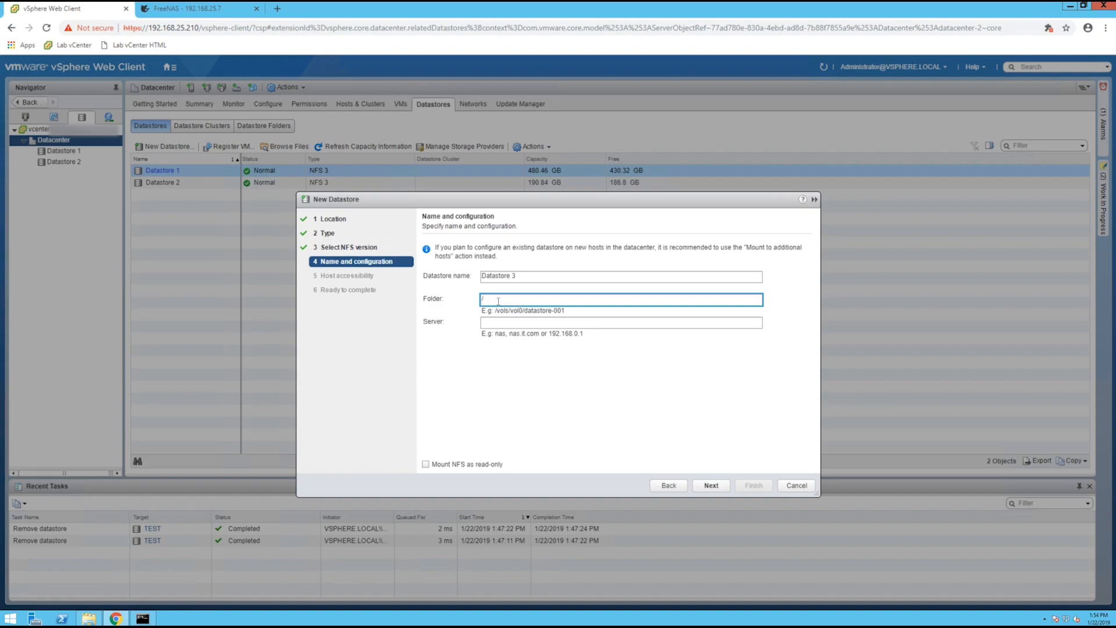
{"action": "type", "text": "mnt/TEST"}
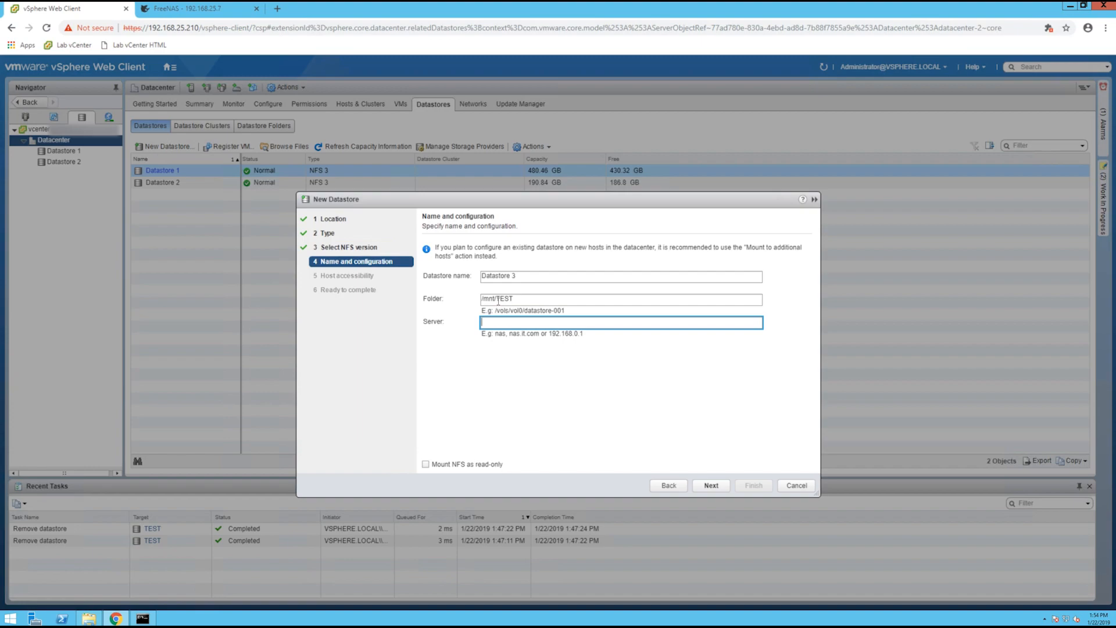
{"action": "type", "text": "192.168.25.10"}
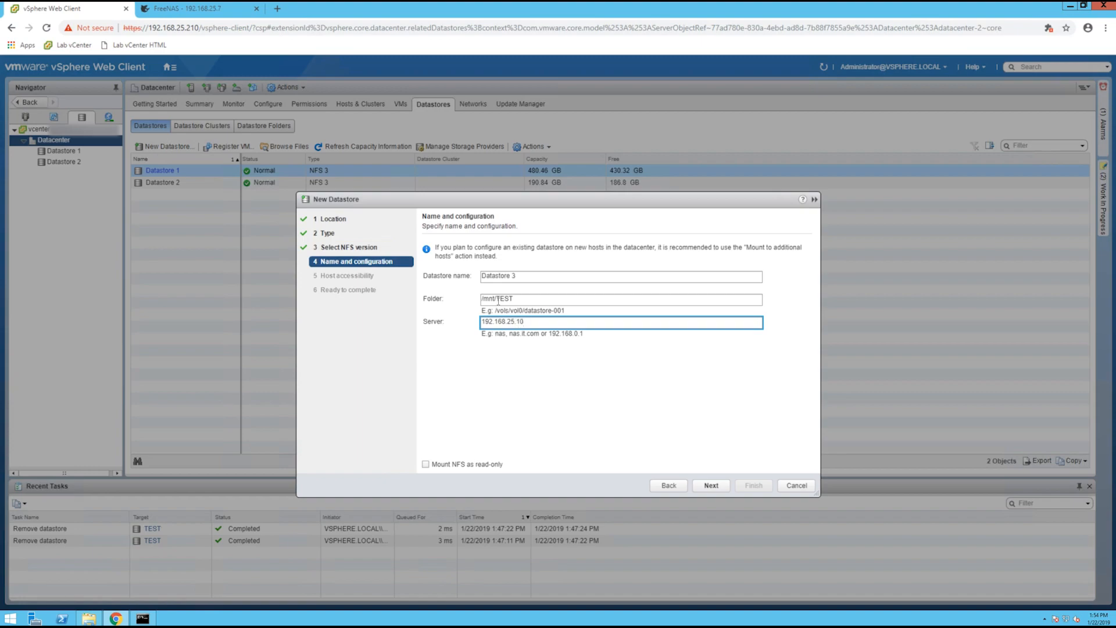
{"action": "key", "text": "BackSpace"}
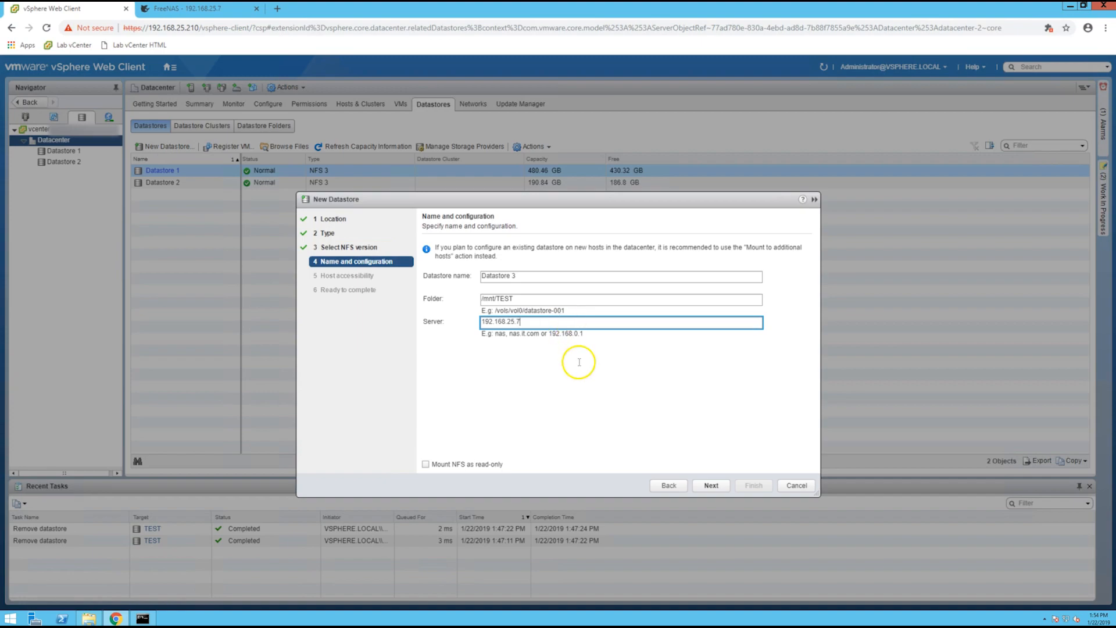
{"action": "mouse_move", "coordinate": [537, 483]}
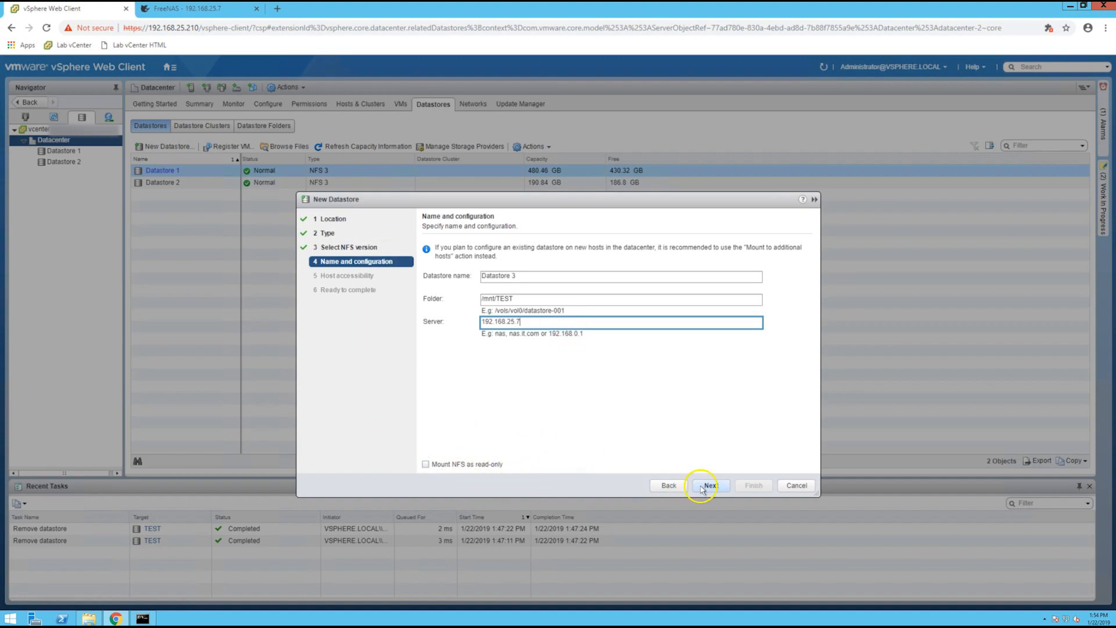
- Grant all hosts access and finish creating the Datastore 3 NFS datastore
{"action": "left_click", "coordinate": [711, 485]}
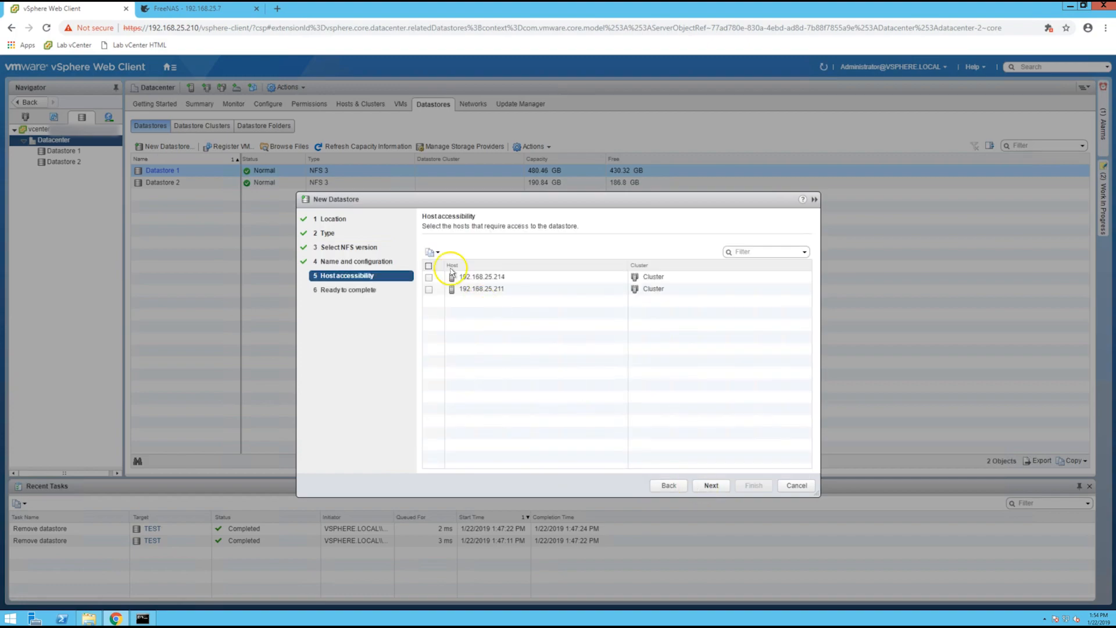
{"action": "left_click", "coordinate": [429, 265]}
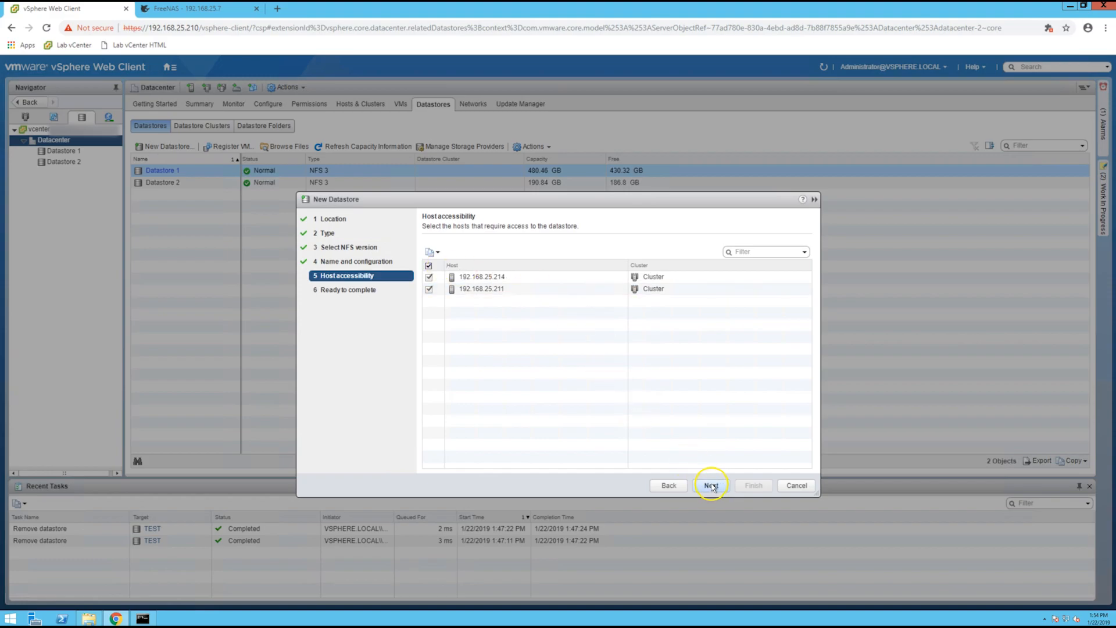
{"action": "left_click", "coordinate": [710, 485]}
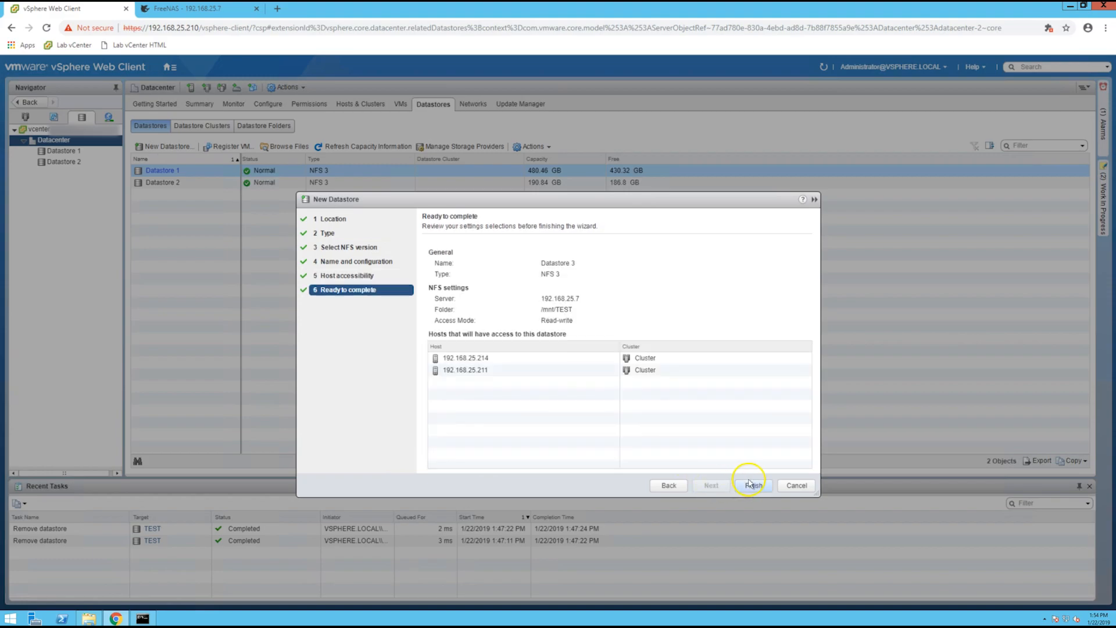
{"action": "left_click", "coordinate": [753, 485]}
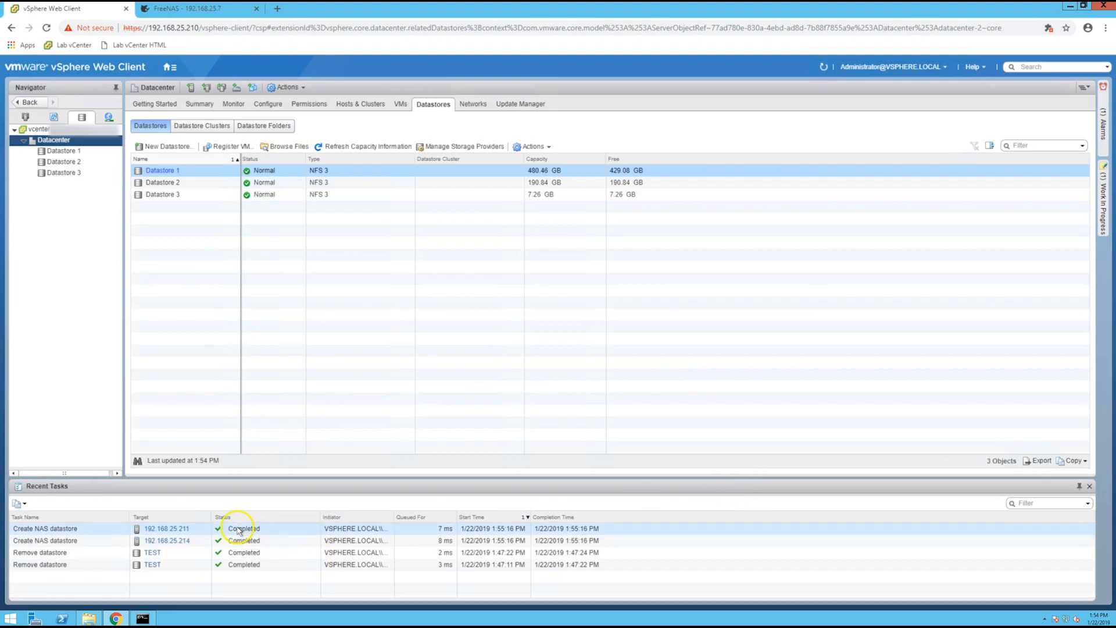
{"action": "mouse_move", "coordinate": [71, 539]}
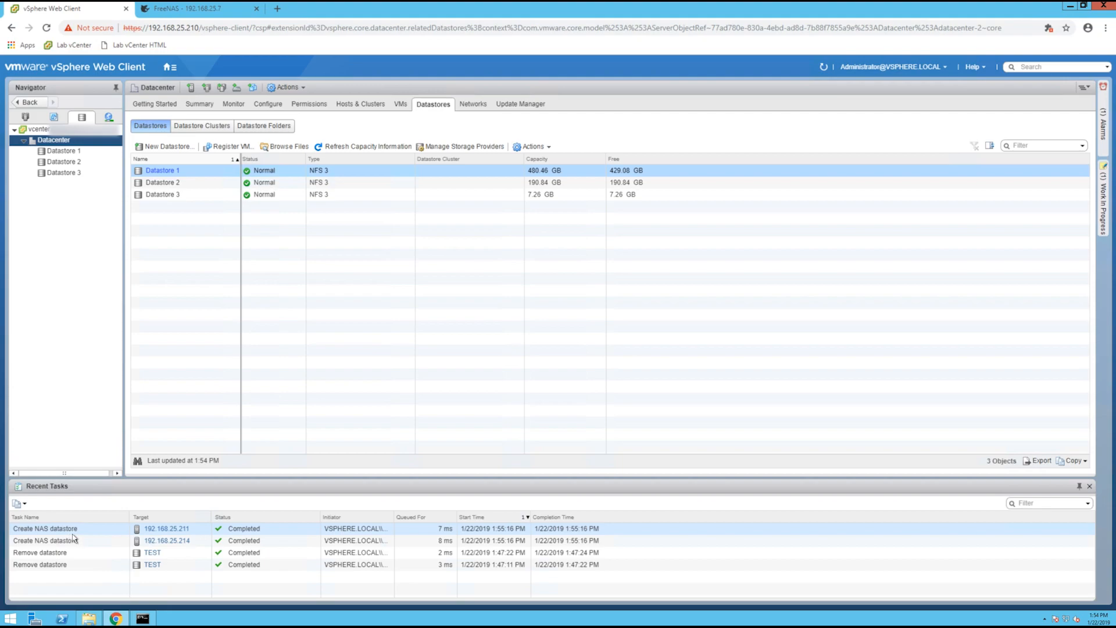
- Show the RHEL 7 VM's datastores, listing only Datastore 1 (NFS 3)
{"action": "left_click", "coordinate": [54, 116]}
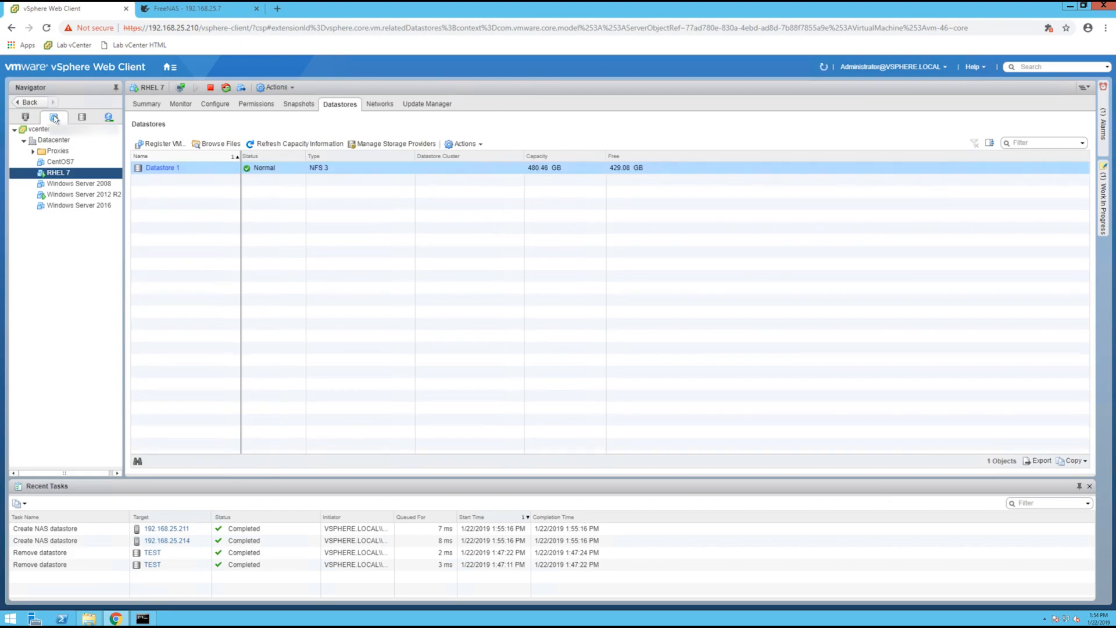
- Run a storage-only migration of RHEL 7 to Datastore 3 via Migrate > Change storage only
{"action": "right_click", "coordinate": [57, 172]}
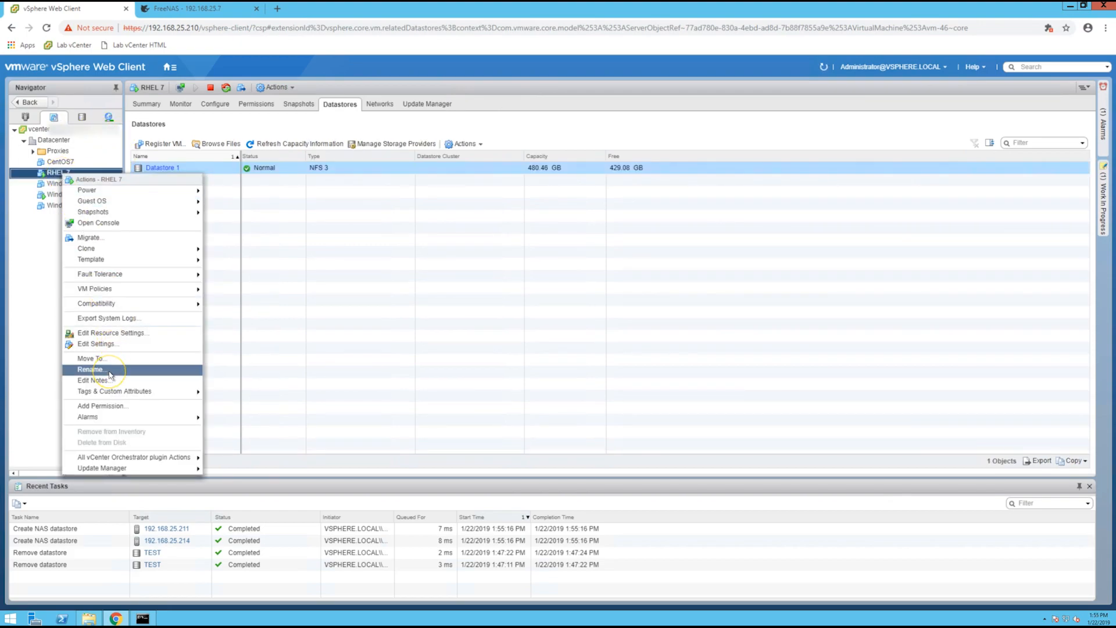
{"action": "mouse_move", "coordinate": [88, 237]}
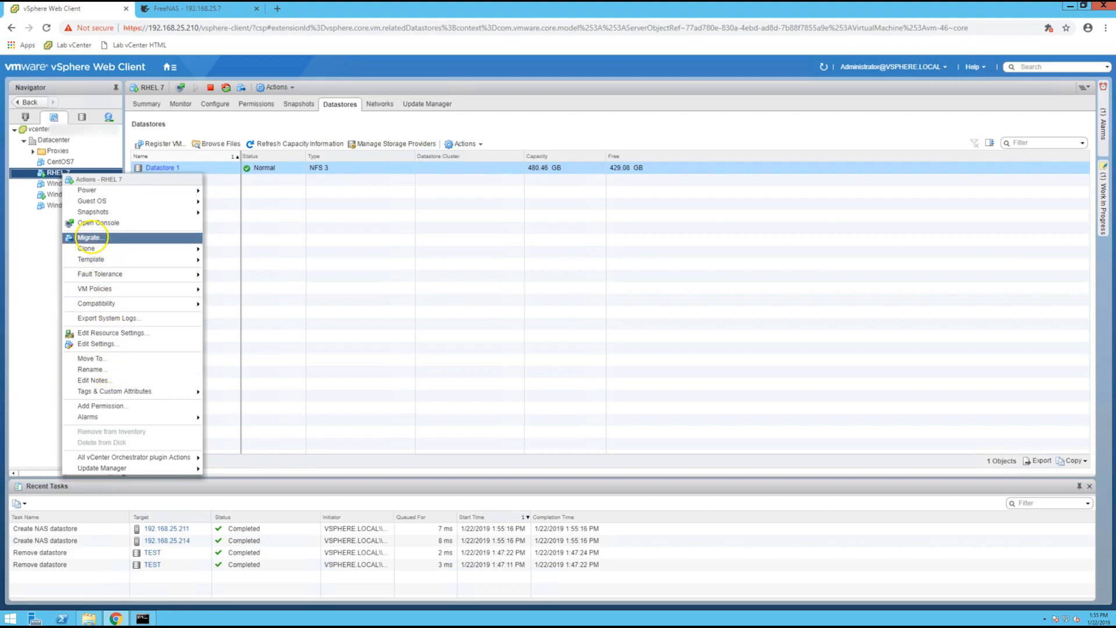
{"action": "left_click", "coordinate": [88, 237]}
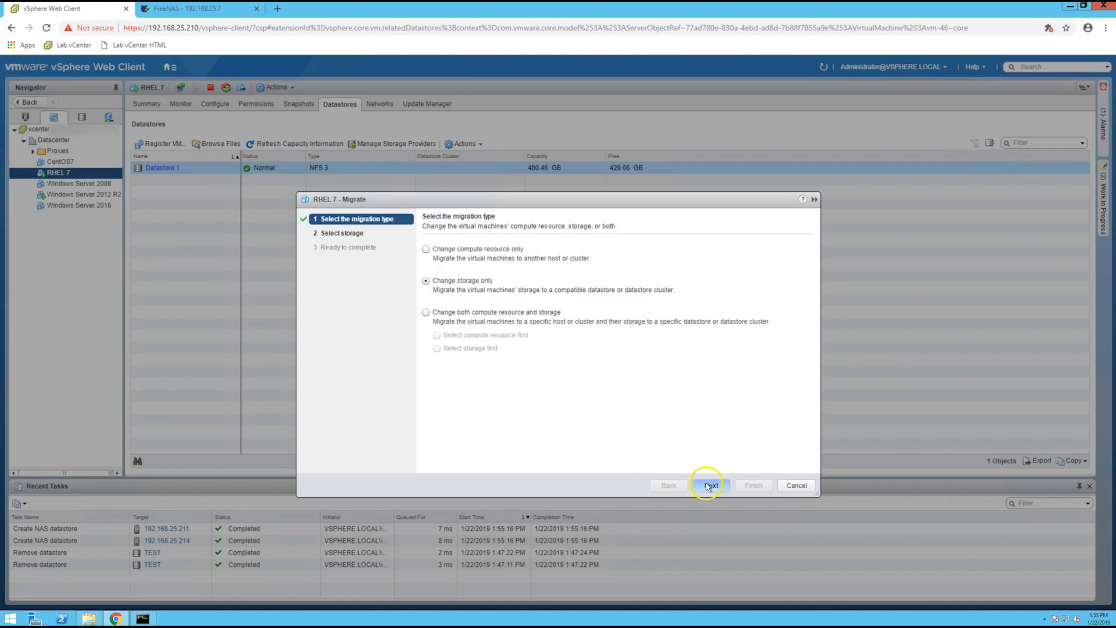
{"action": "left_click", "coordinate": [710, 486]}
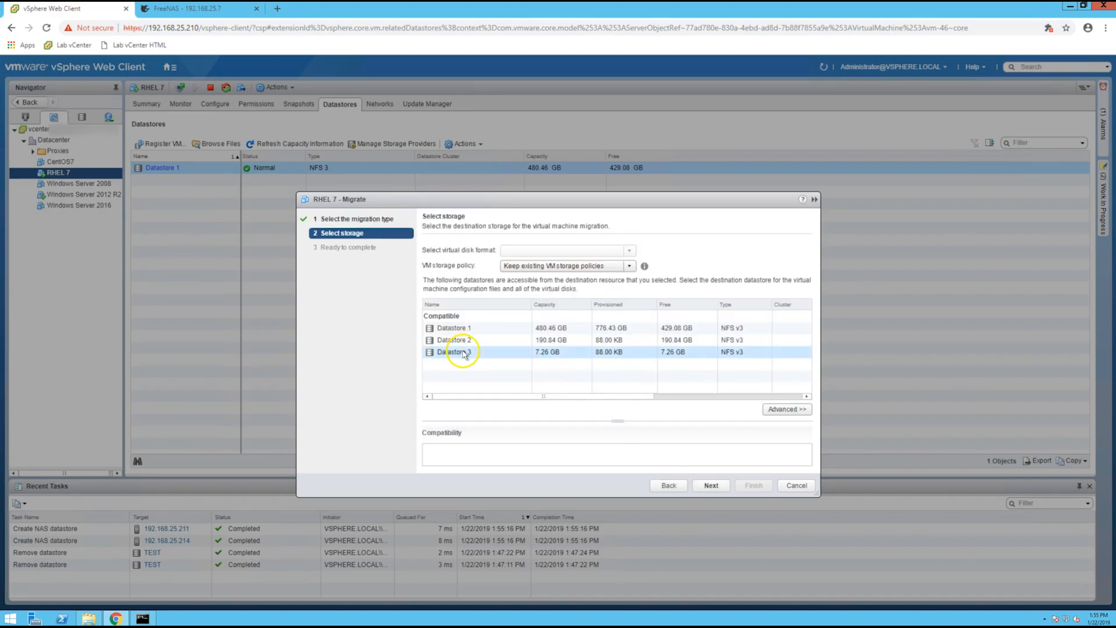
{"action": "left_click", "coordinate": [709, 484]}
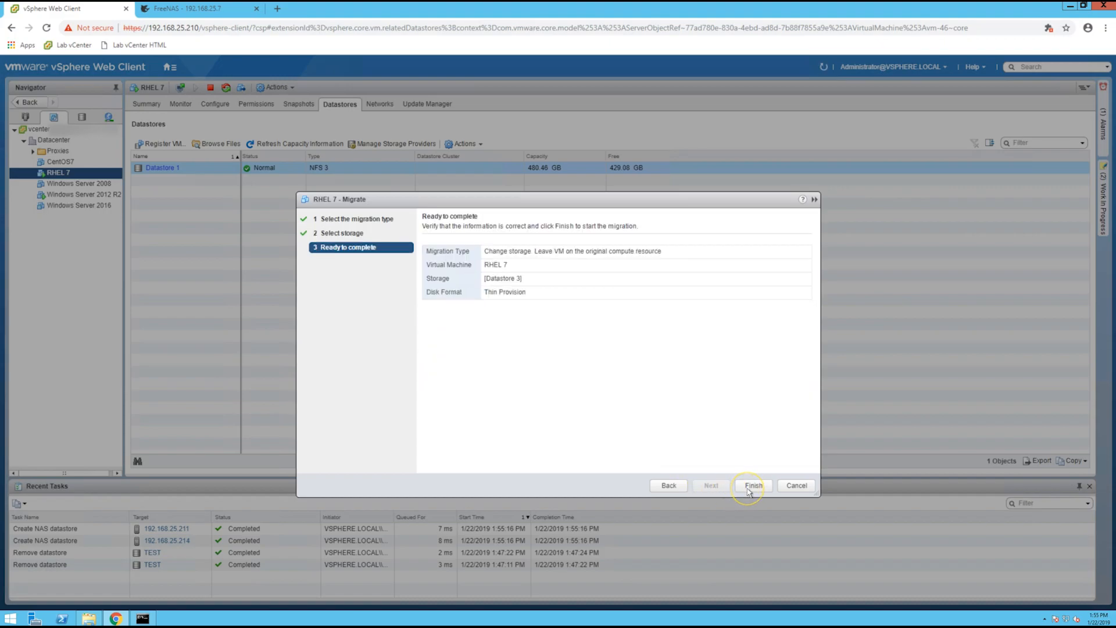
{"action": "left_click", "coordinate": [752, 485]}
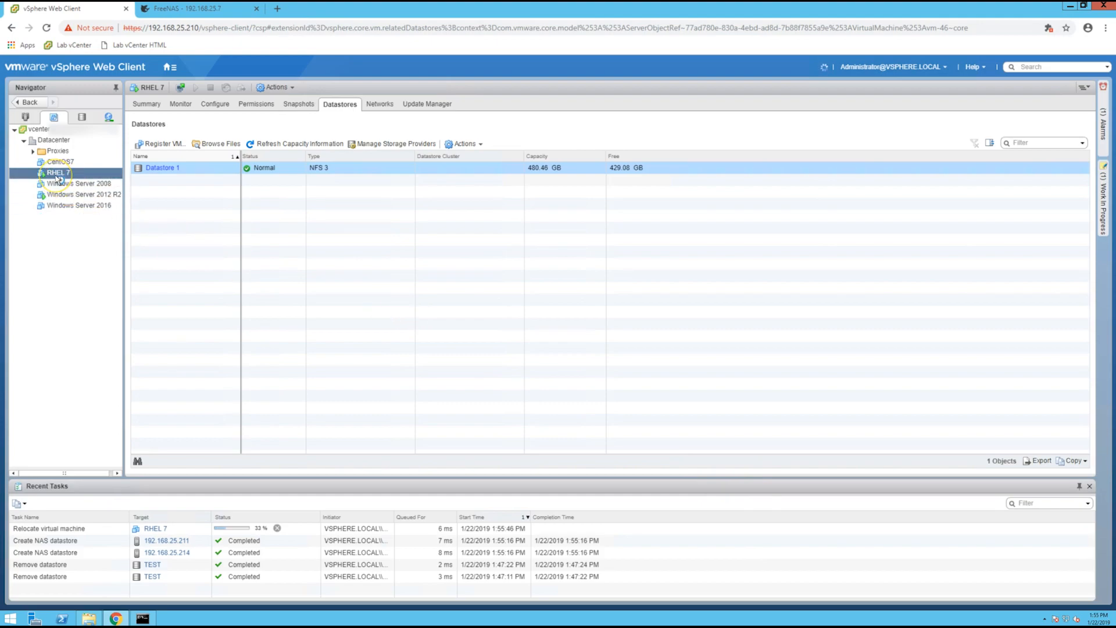
- Log in to the RHEL 7 console as root, then check Recent Tasks showing it on Datastore 3
{"action": "right_click", "coordinate": [57, 172]}
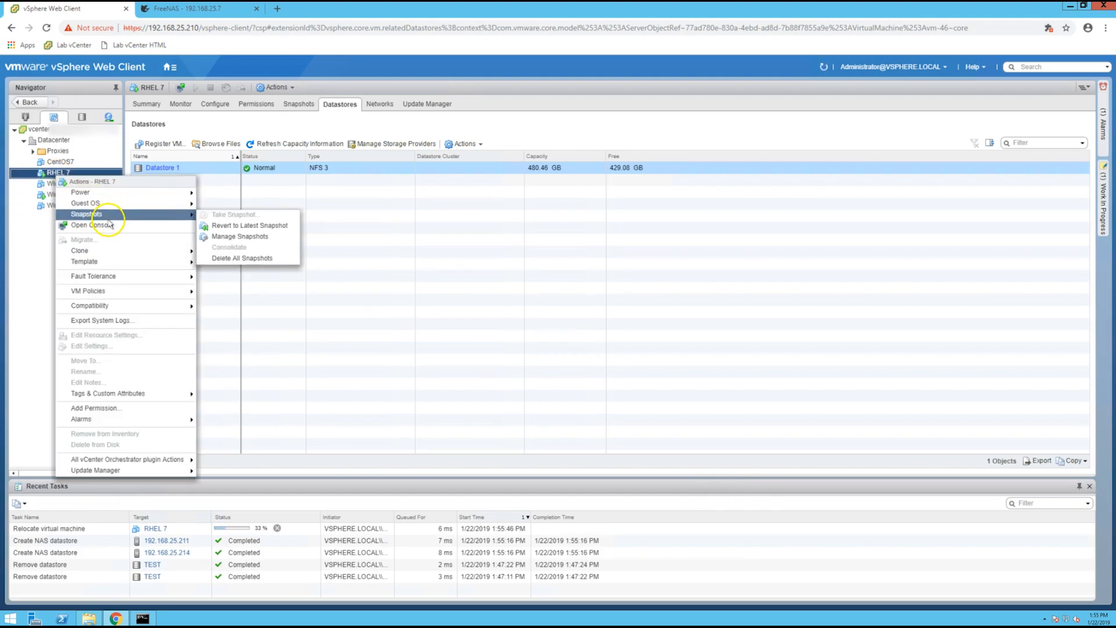
{"action": "left_click", "coordinate": [90, 225]}
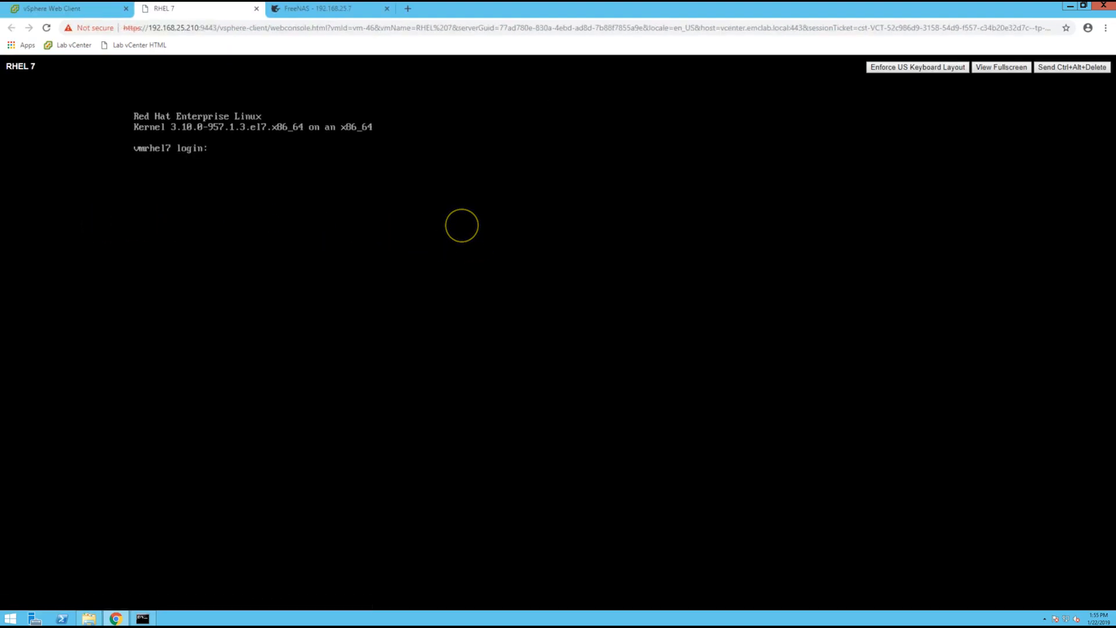
{"action": "type", "text": "root"}
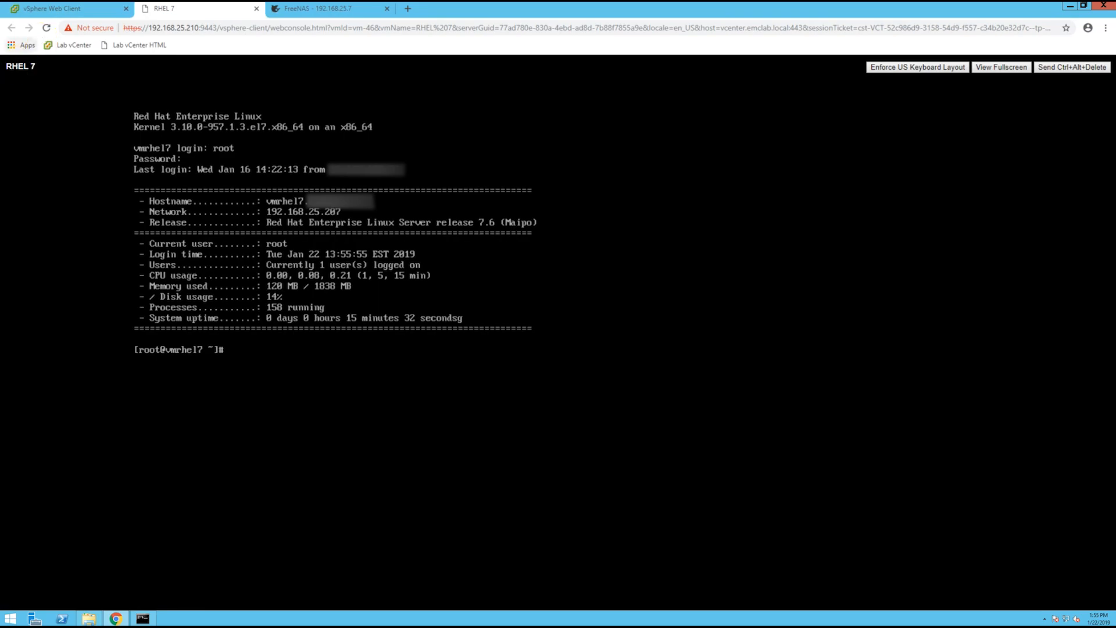
{"action": "left_click", "coordinate": [54, 8]}
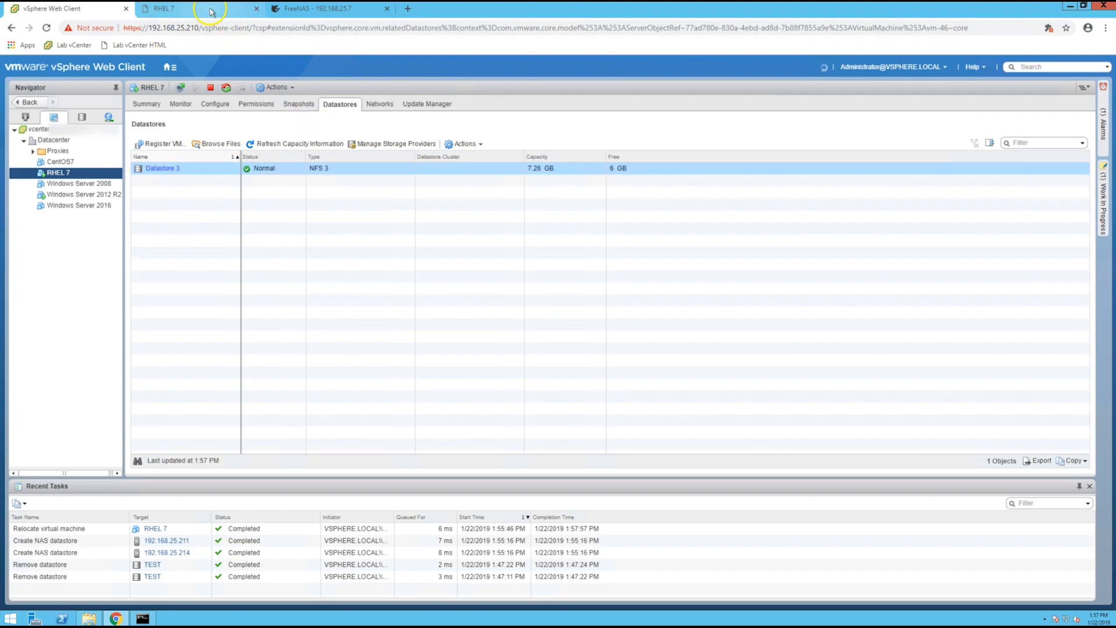
- Relaunch the RHEL 7 console to confirm the root session still runs, then view Datastore 3 listed
{"action": "left_click", "coordinate": [164, 8]}
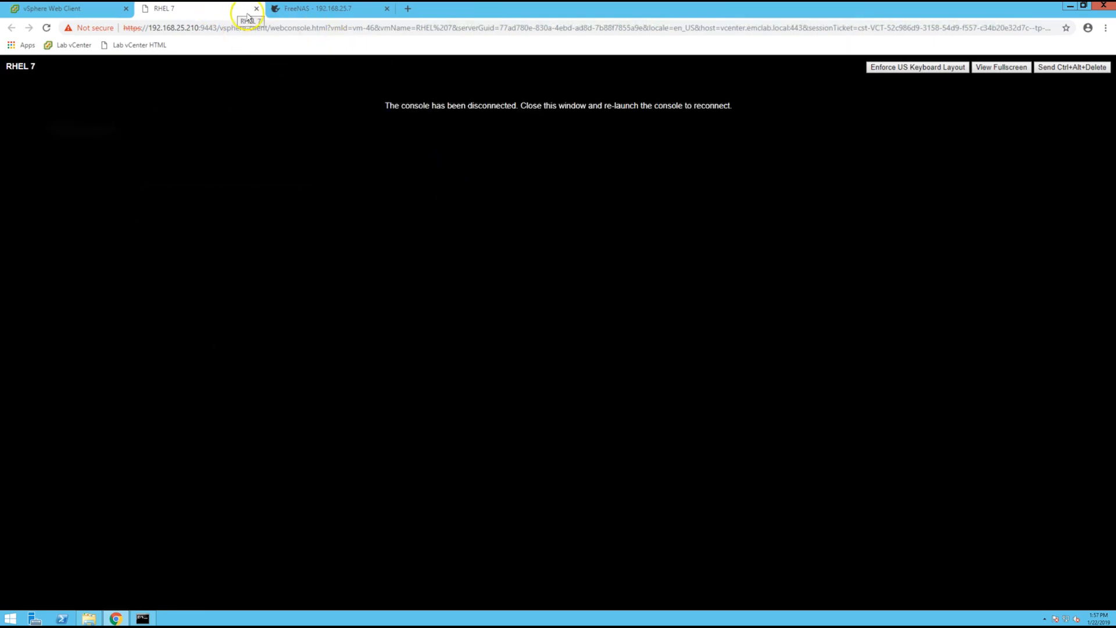
{"action": "left_click", "coordinate": [256, 8]}
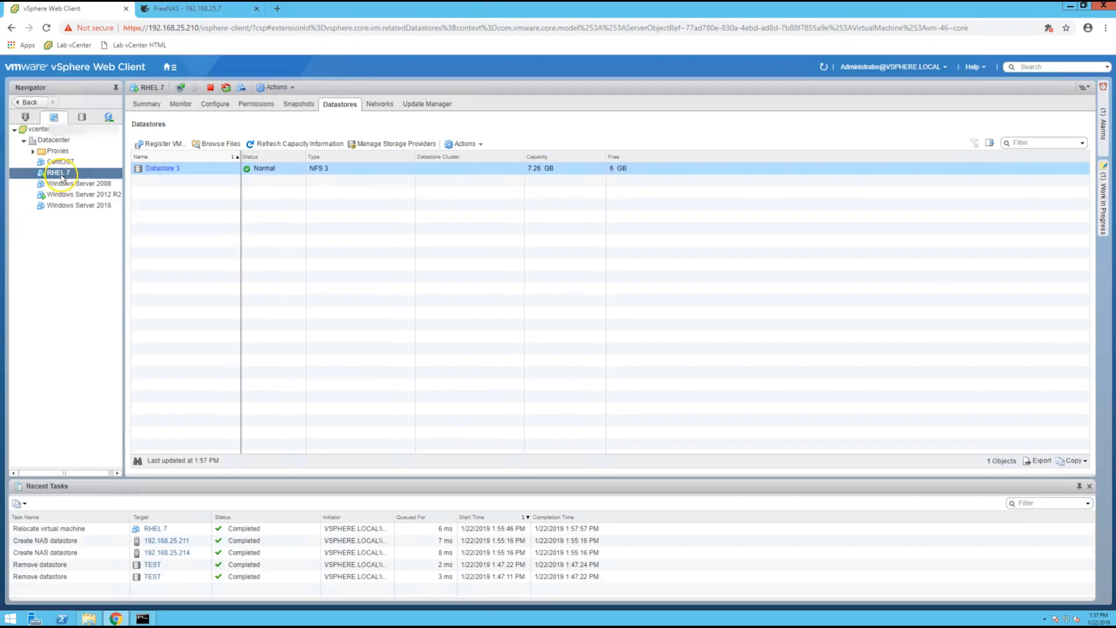
{"action": "right_click", "coordinate": [58, 172]}
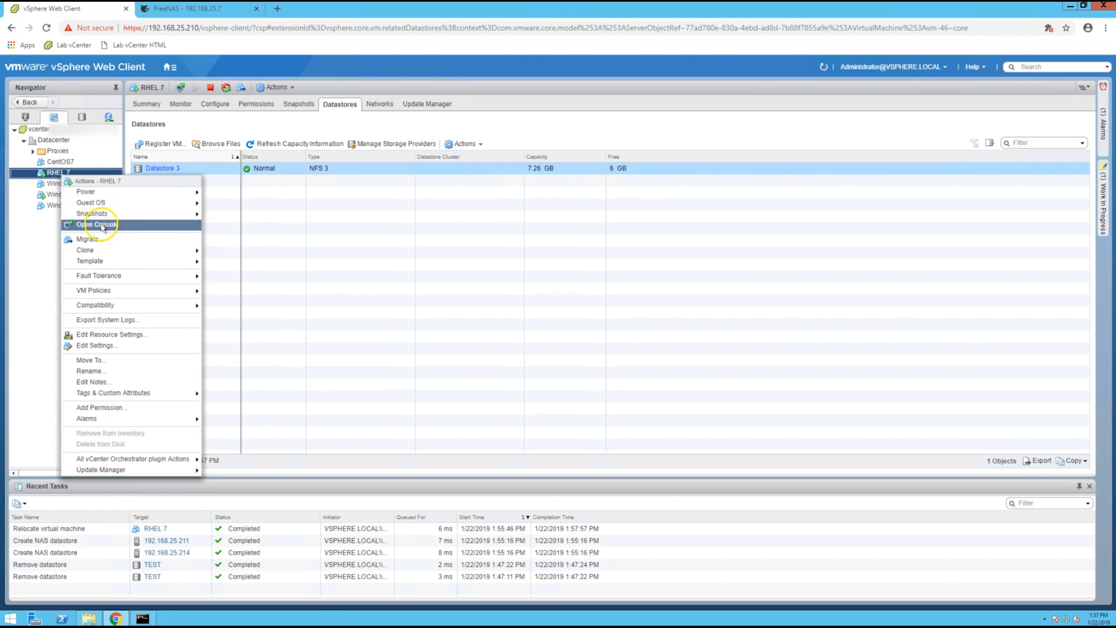
{"action": "left_click", "coordinate": [98, 225]}
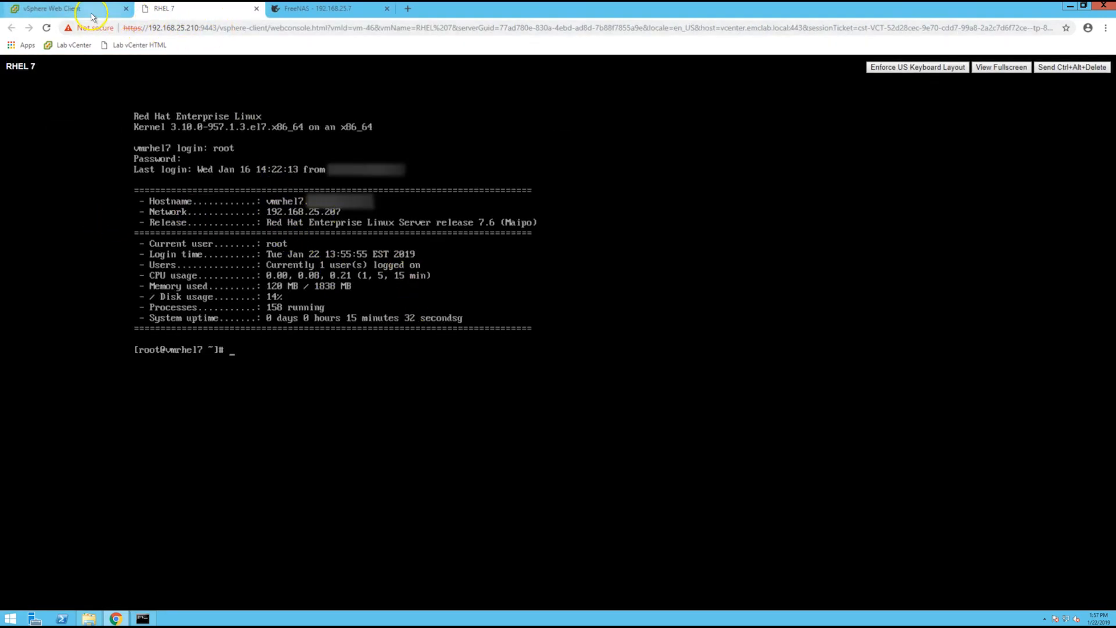
{"action": "left_click", "coordinate": [50, 8]}
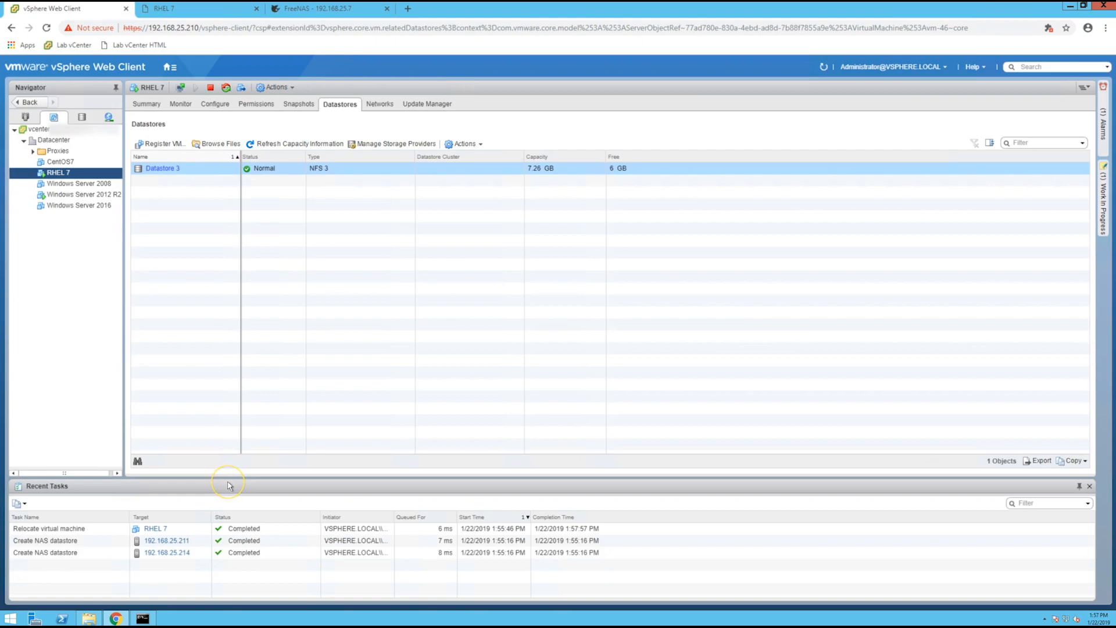
{"action": "mouse_move", "coordinate": [256, 528]}
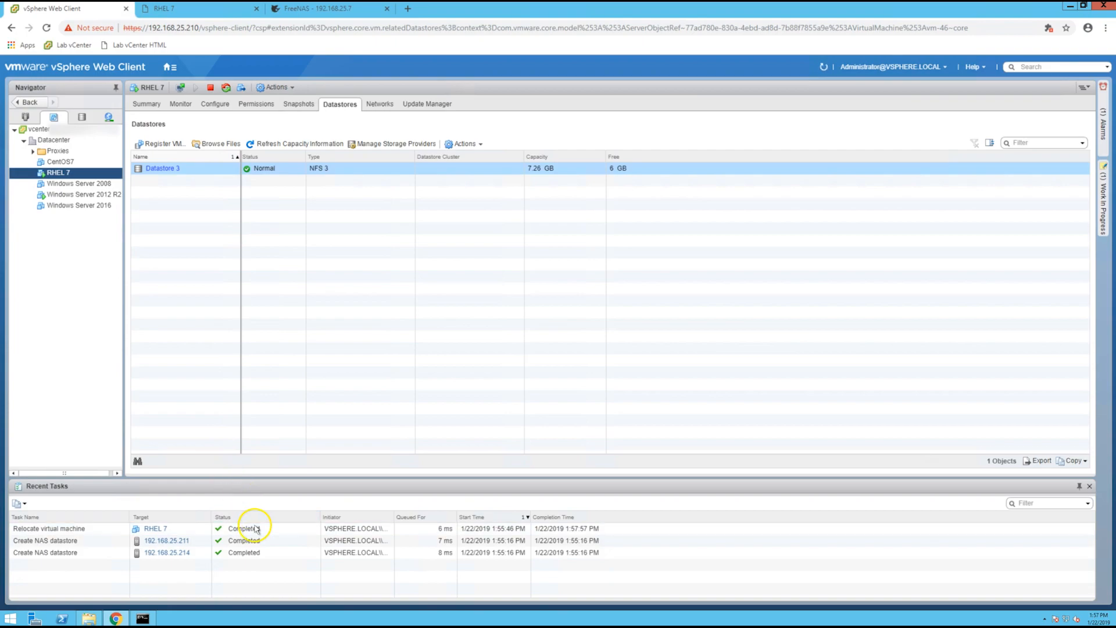
{"action": "mouse_move", "coordinate": [200, 331]}
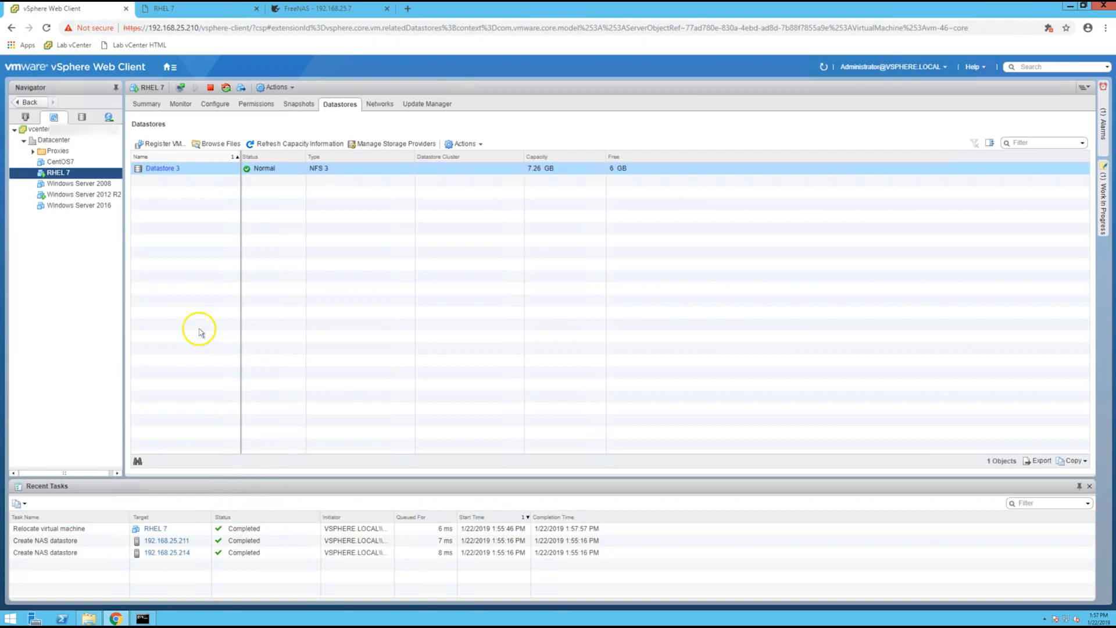